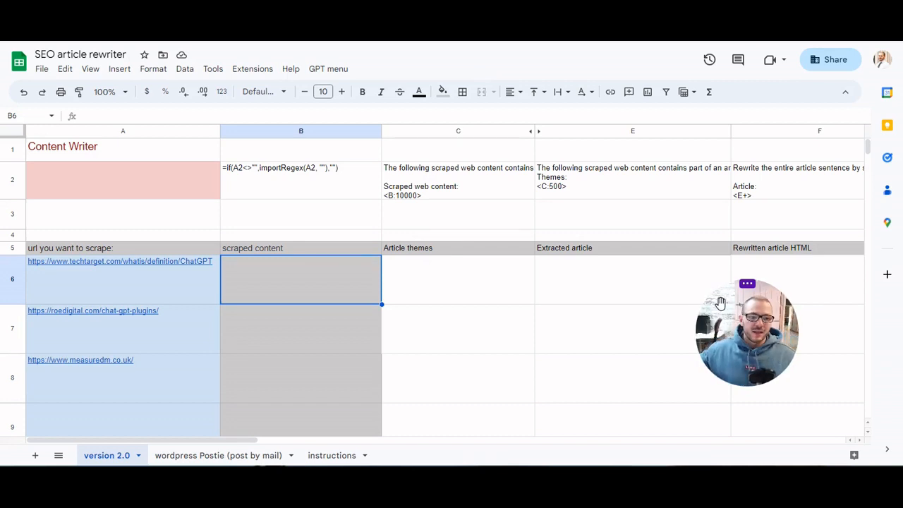
Run the GPT menu's send request to scrape the three listed URLs into column B.
left_click(328, 68)
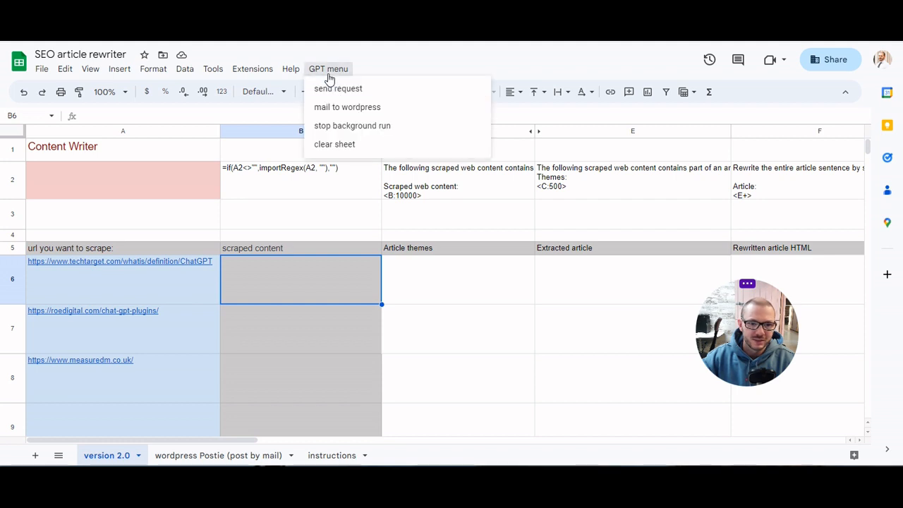
left_click(338, 88)
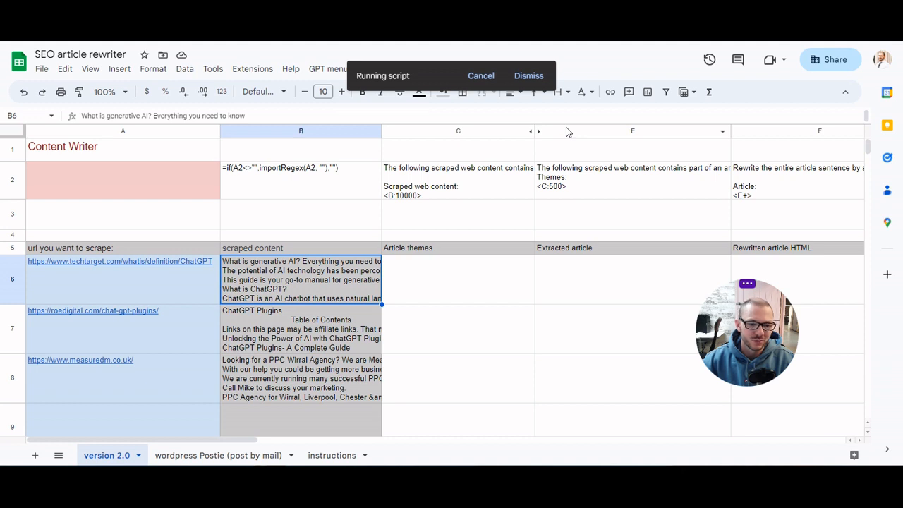
mouse_move(387, 146)
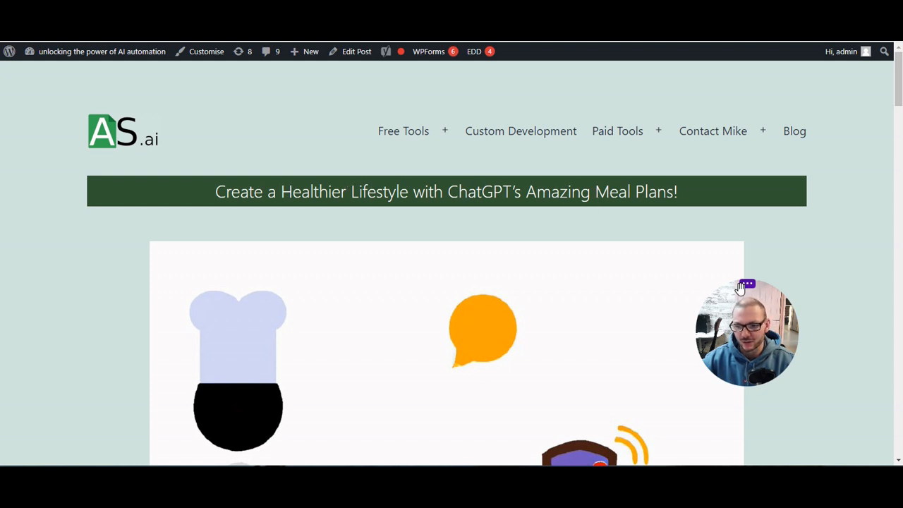
mouse_move(760, 312)
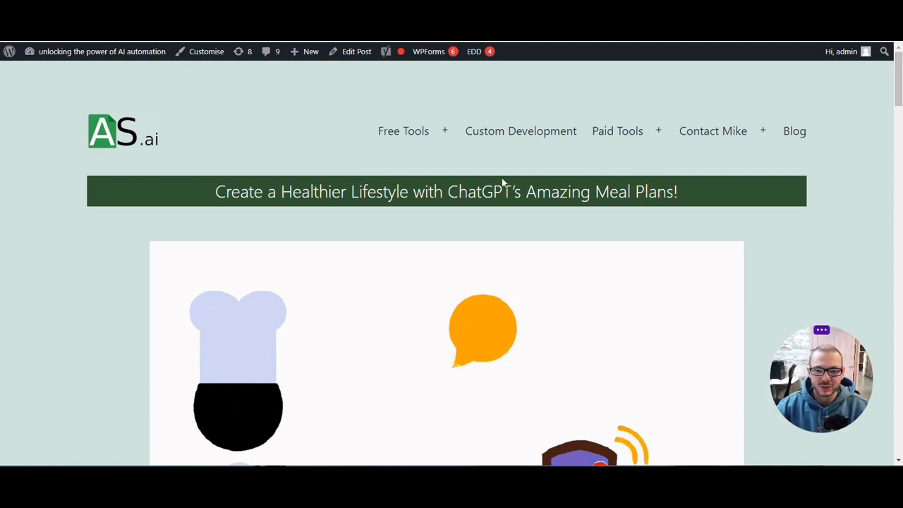
scroll("down", 3)
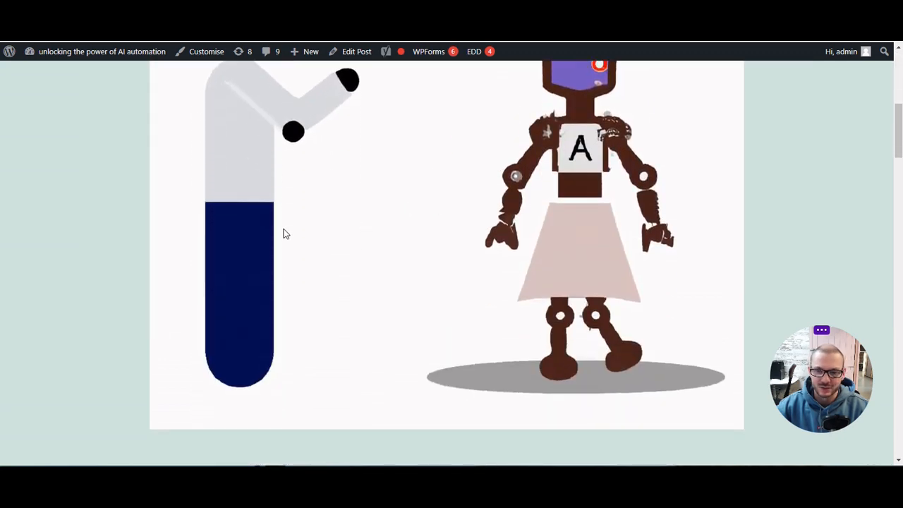
scroll("down", 3)
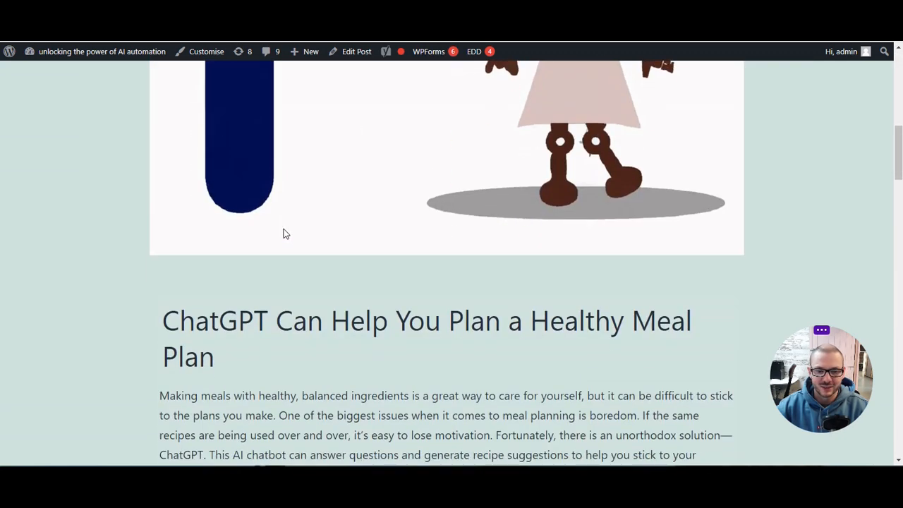
scroll("down", 3)
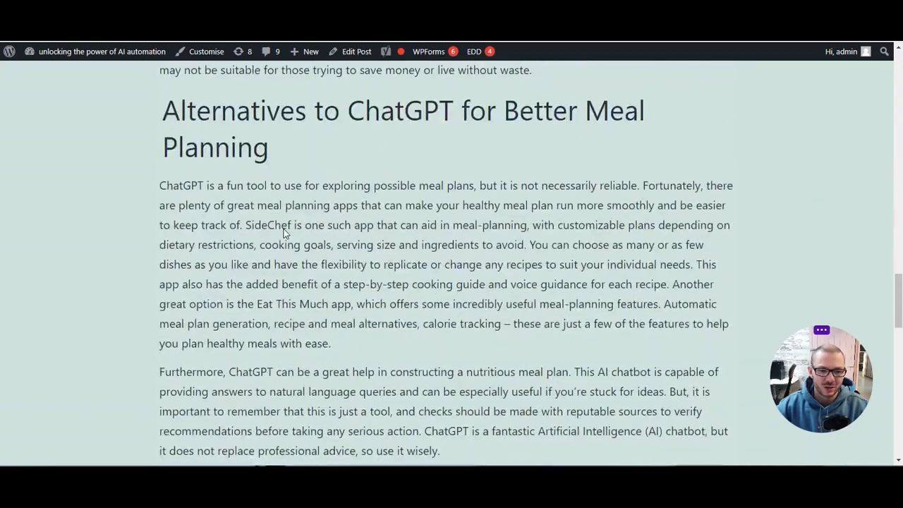
scroll("down", 3)
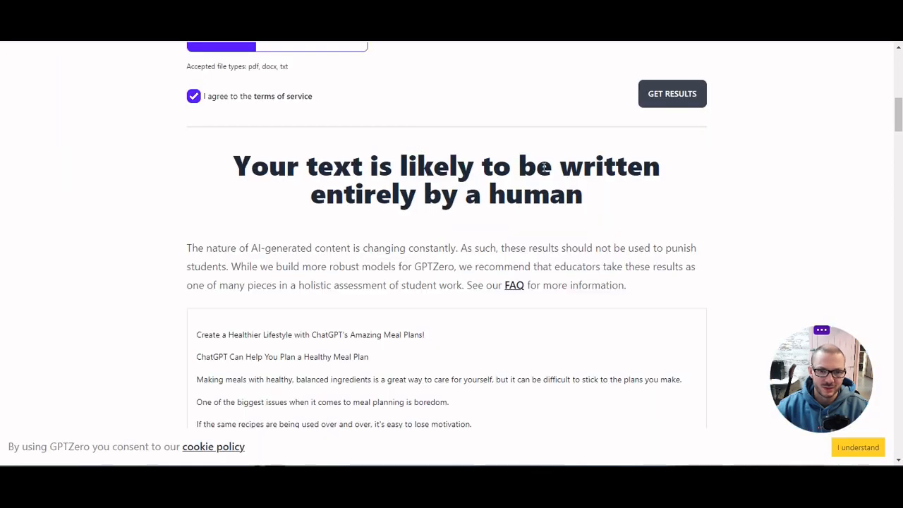
mouse_move(543, 168)
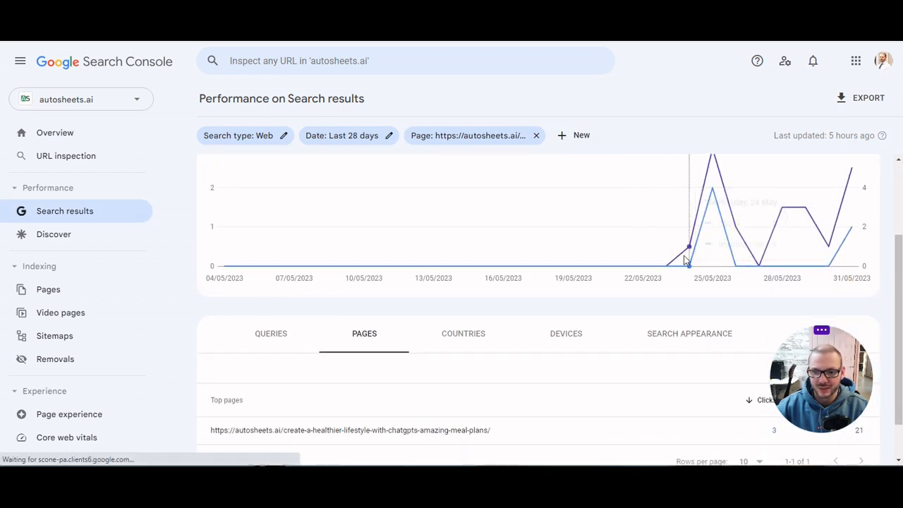
mouse_move(688, 250)
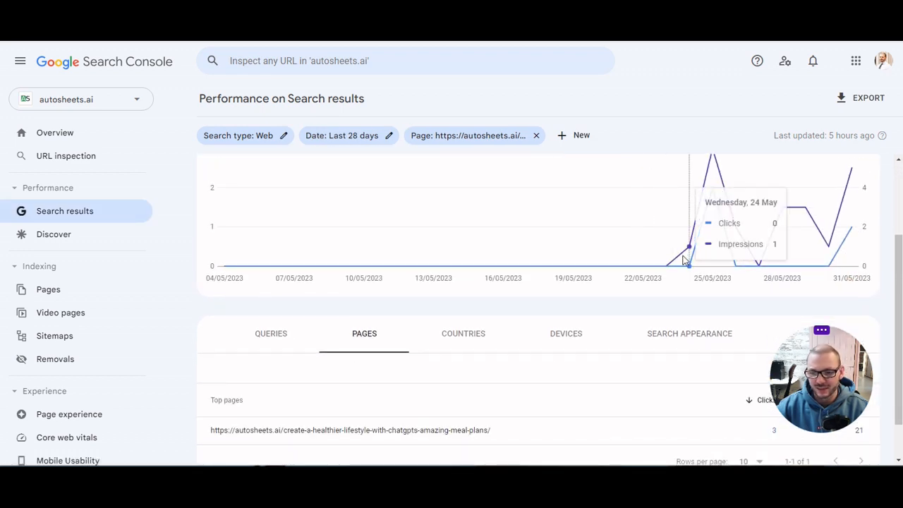
mouse_move(328, 293)
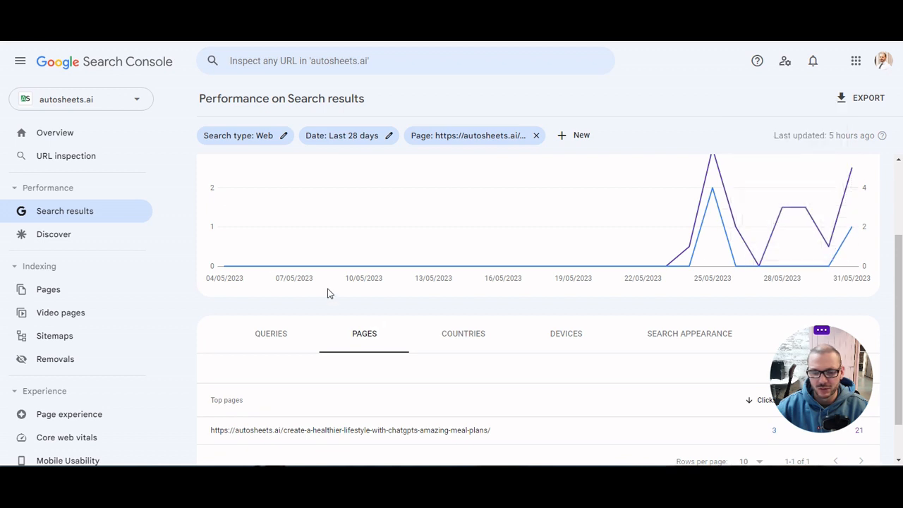
mouse_move(198, 297)
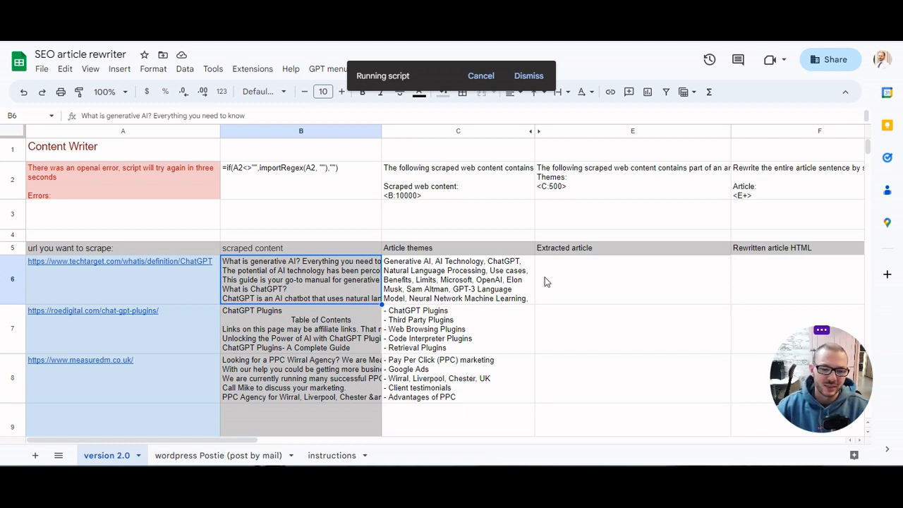
mouse_move(169, 301)
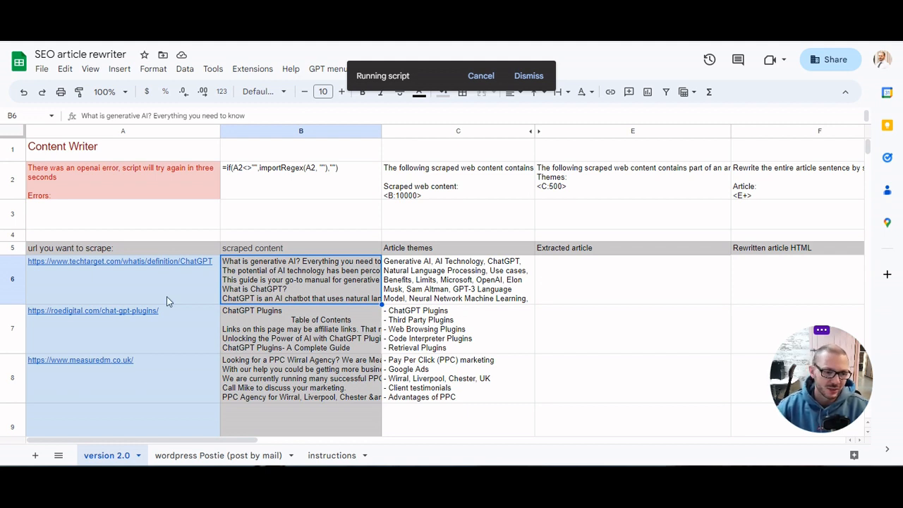
mouse_move(258, 286)
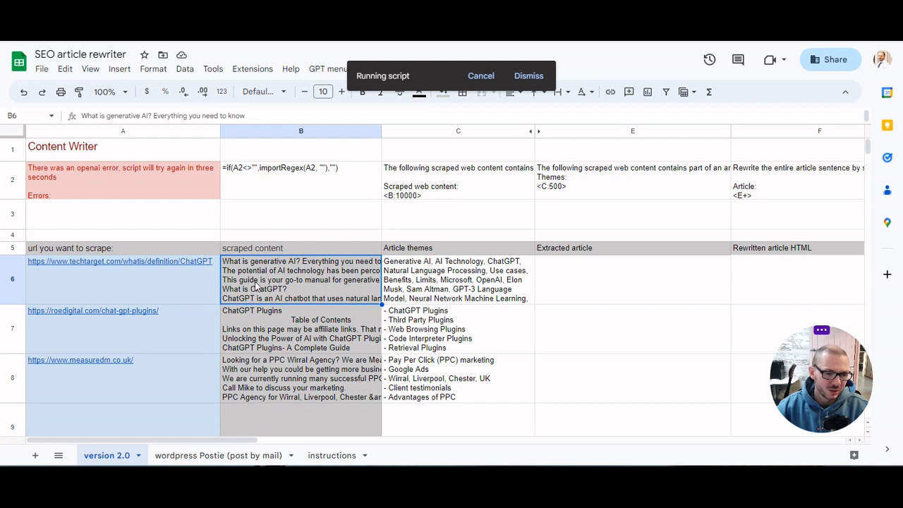
left_click(120, 262)
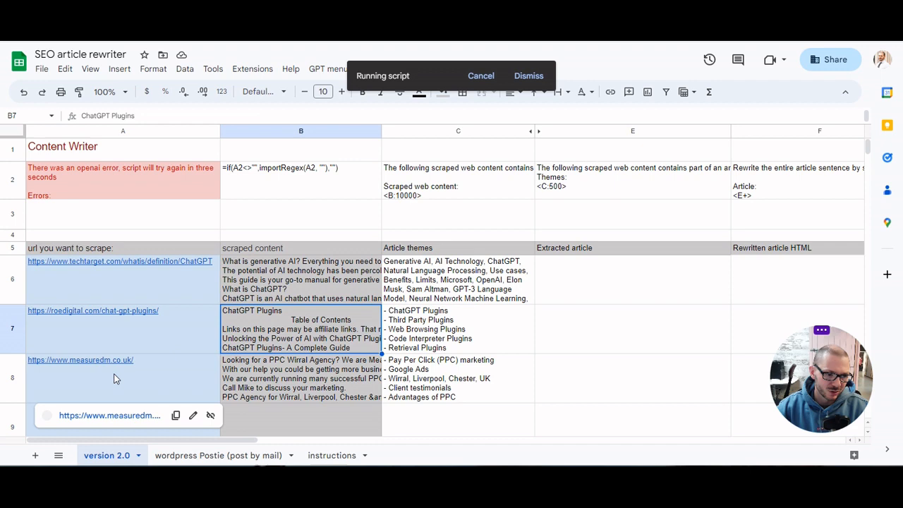
left_click(80, 359)
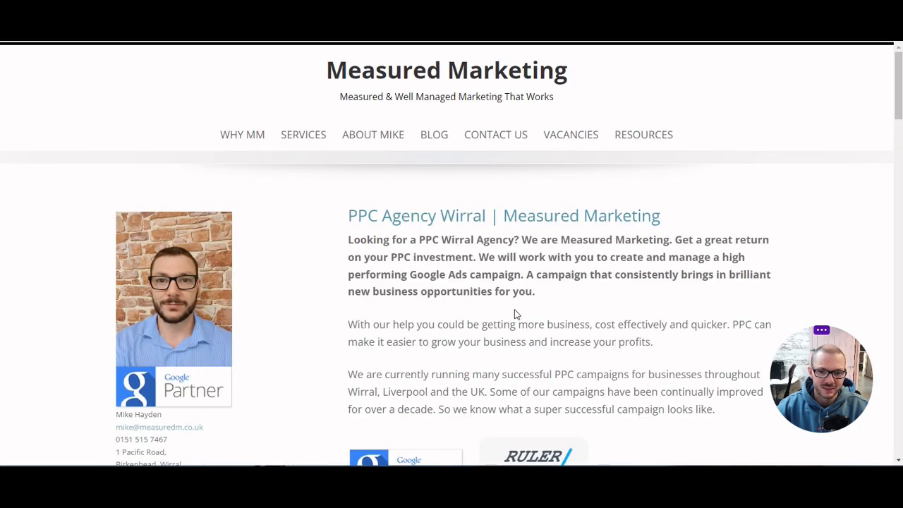
scroll("down", 3)
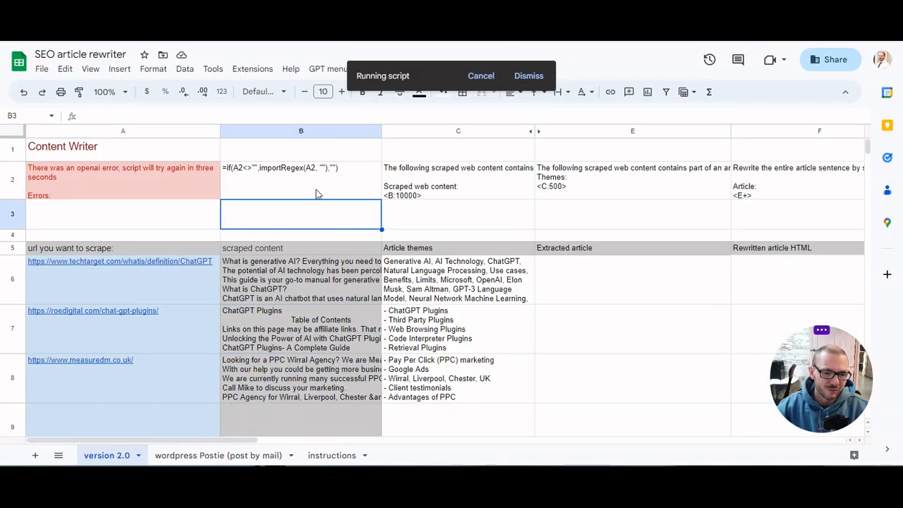
mouse_move(317, 414)
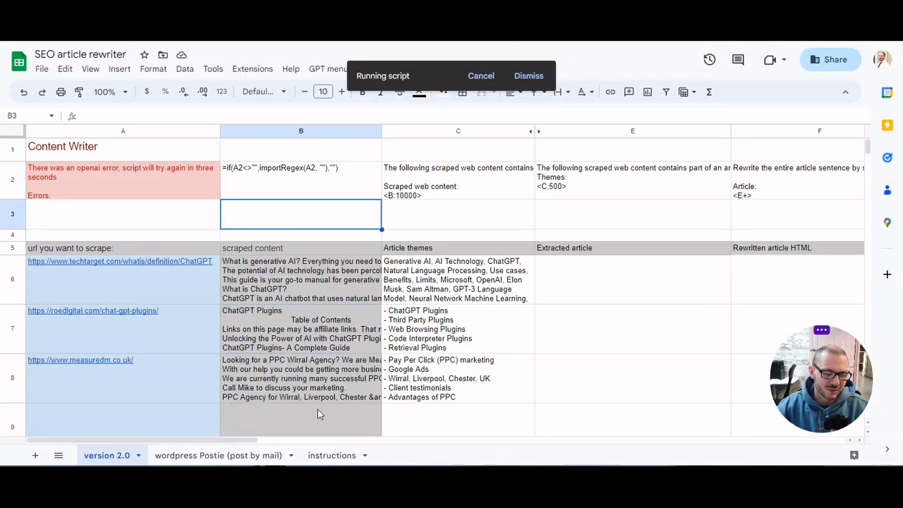
left_click(301, 278)
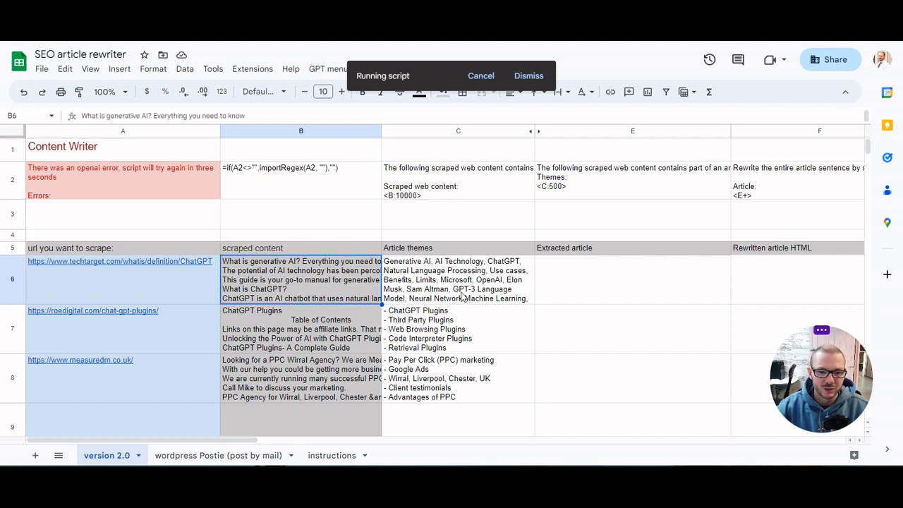
left_click(458, 279)
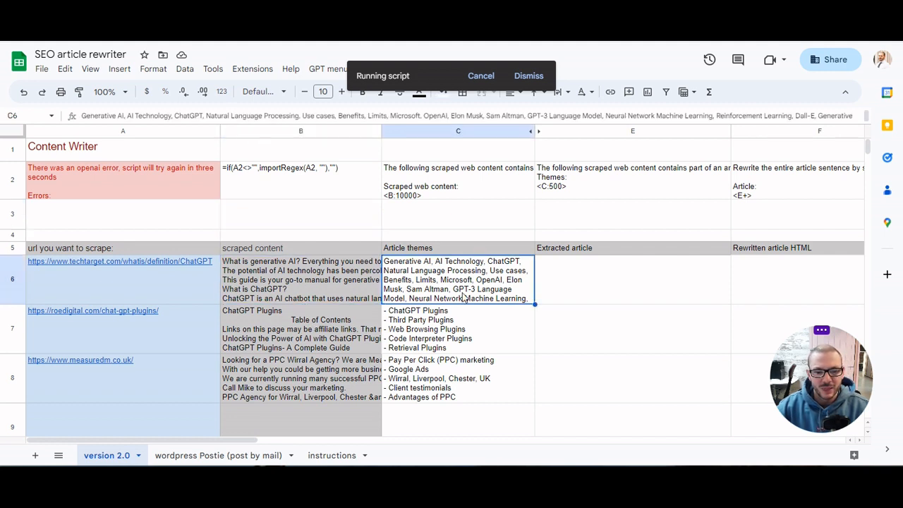
mouse_move(492, 285)
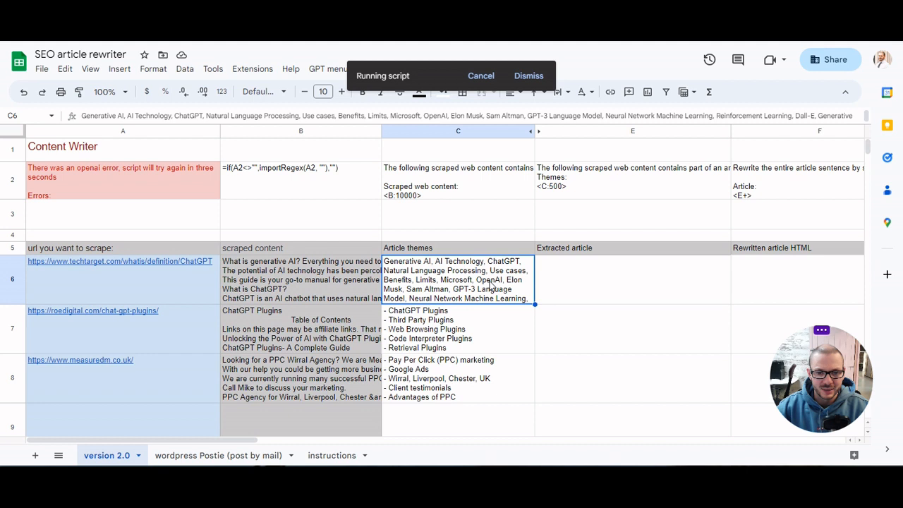
left_click(459, 328)
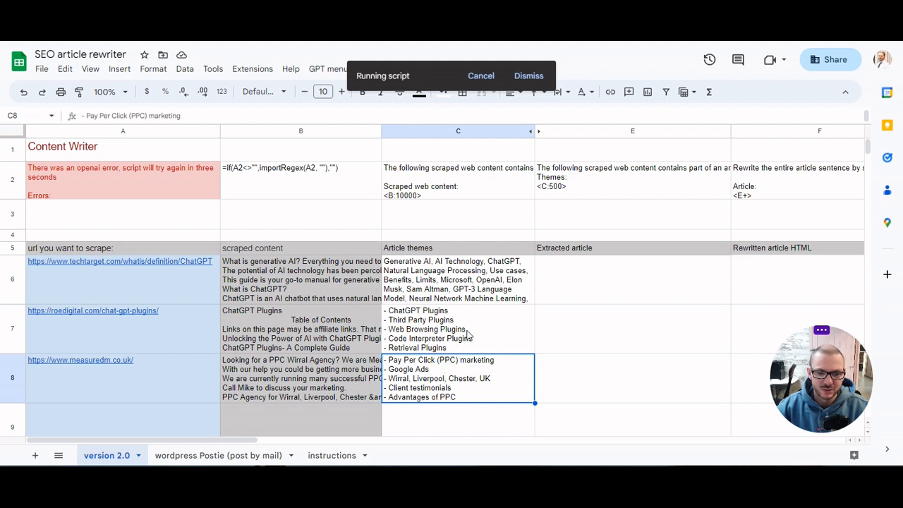
left_click(458, 280)
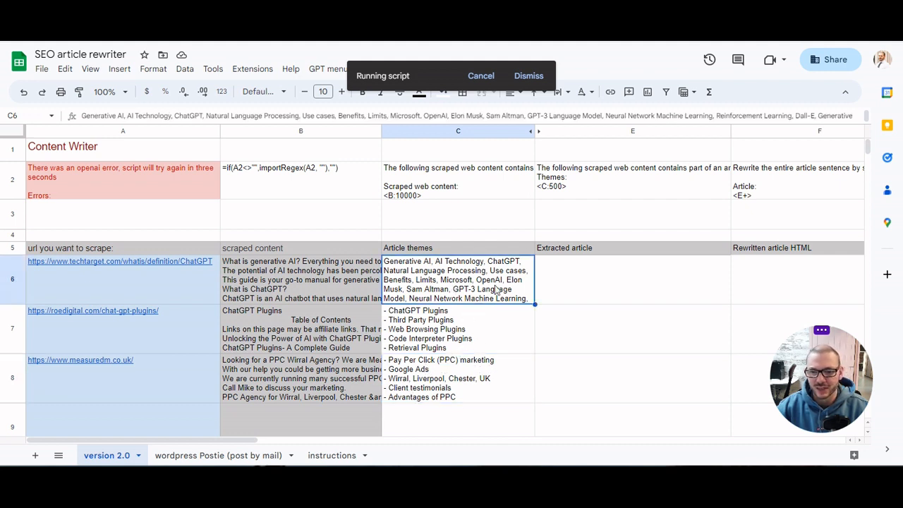
left_click(632, 278)
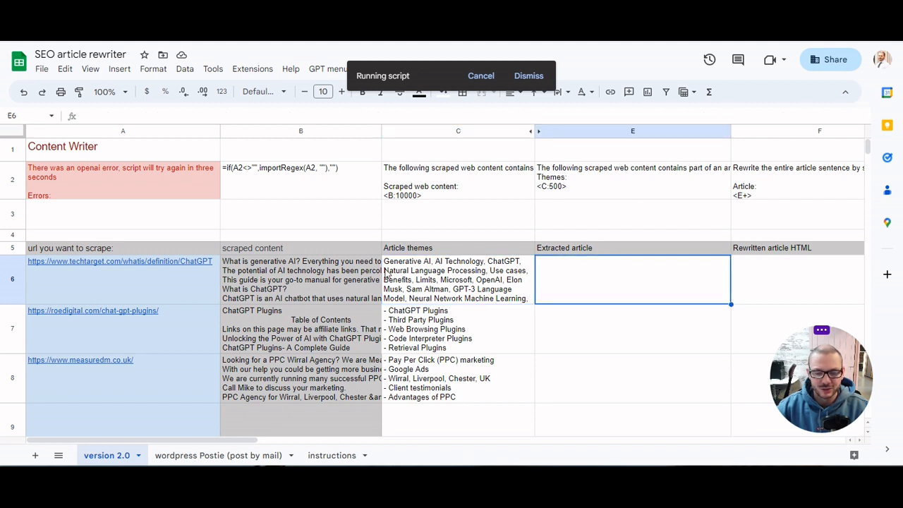
mouse_move(589, 265)
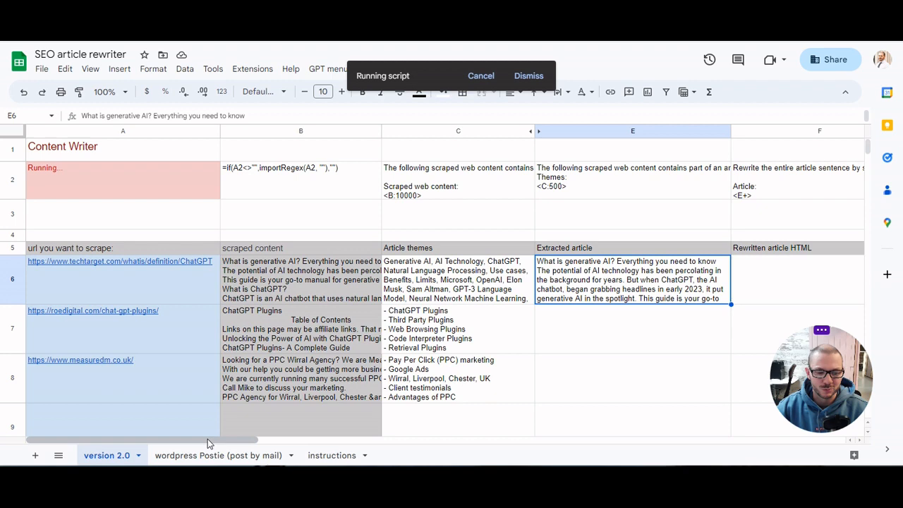
Scroll right toward the later columns after E6 fills with the extracted article.
scroll("right", 3)
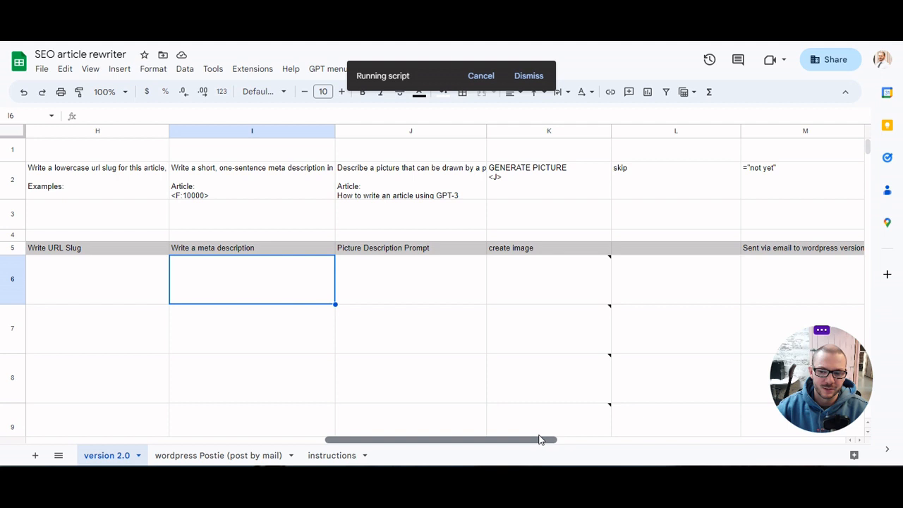
Inspect cells J6 and K6 and the M2 'not yet' formula, then open the wordpress Postie sheet.
left_click(411, 279)
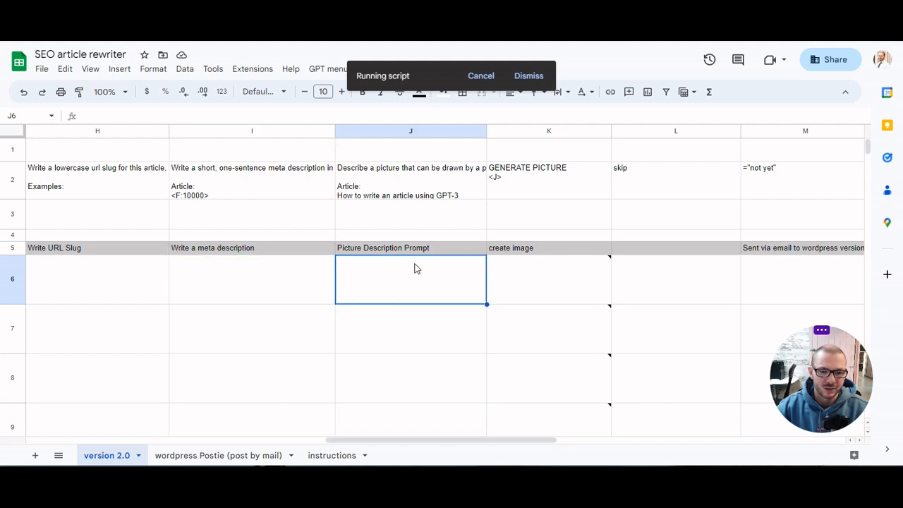
left_click(549, 279)
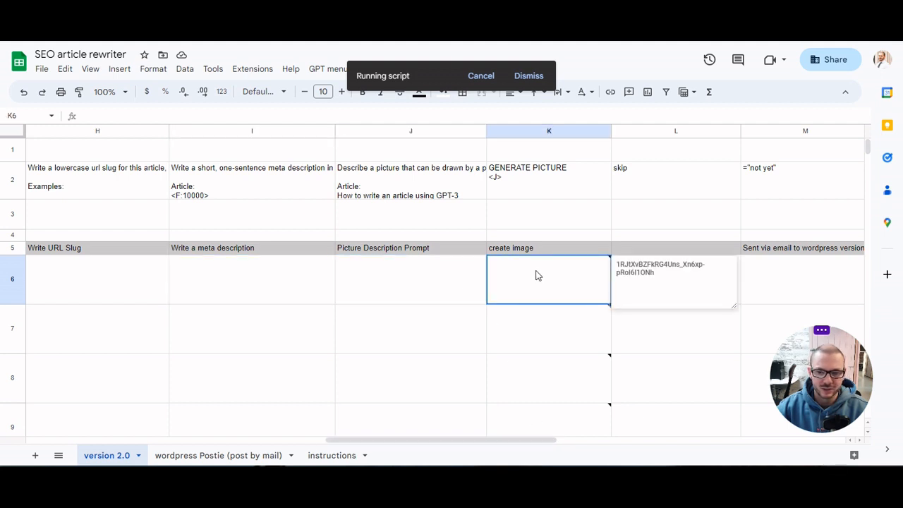
left_click(411, 279)
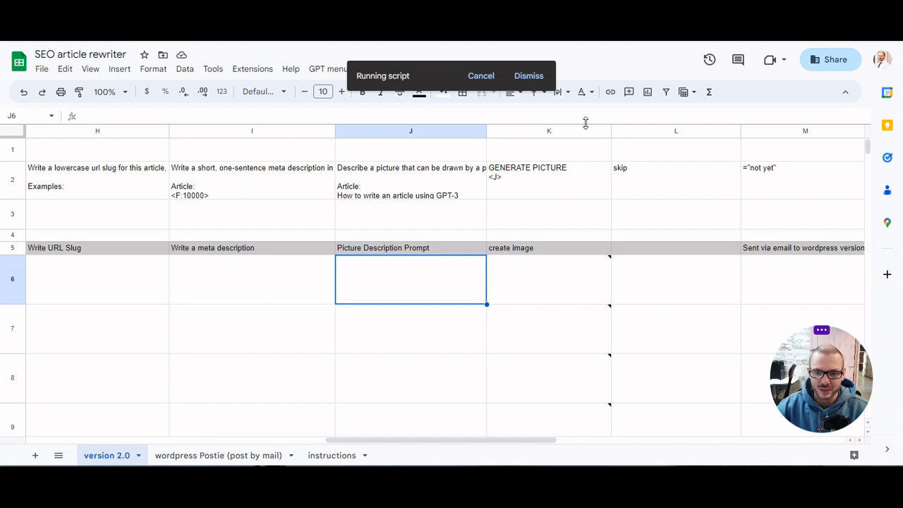
left_click(802, 179)
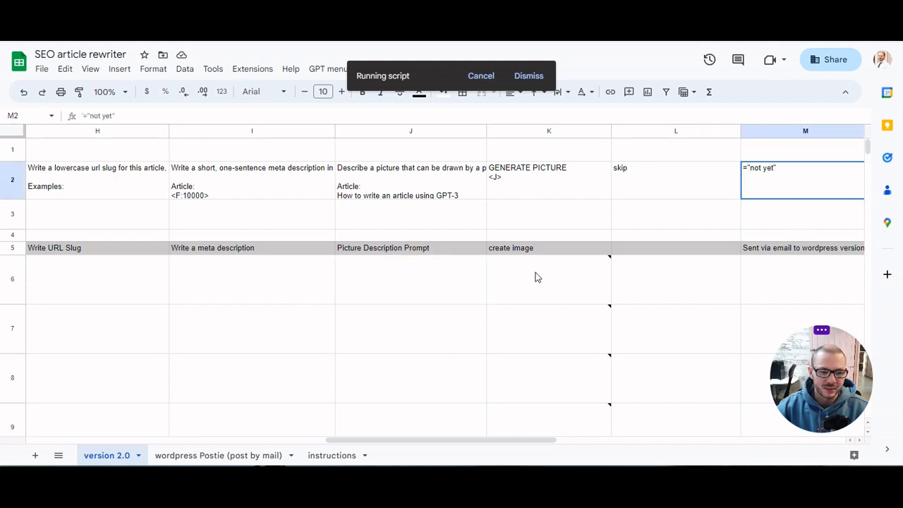
left_click(220, 455)
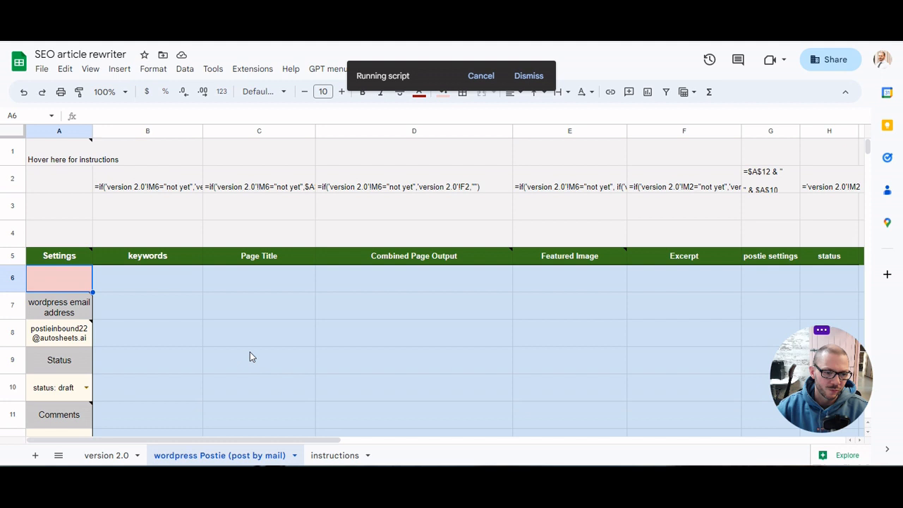
mouse_move(165, 336)
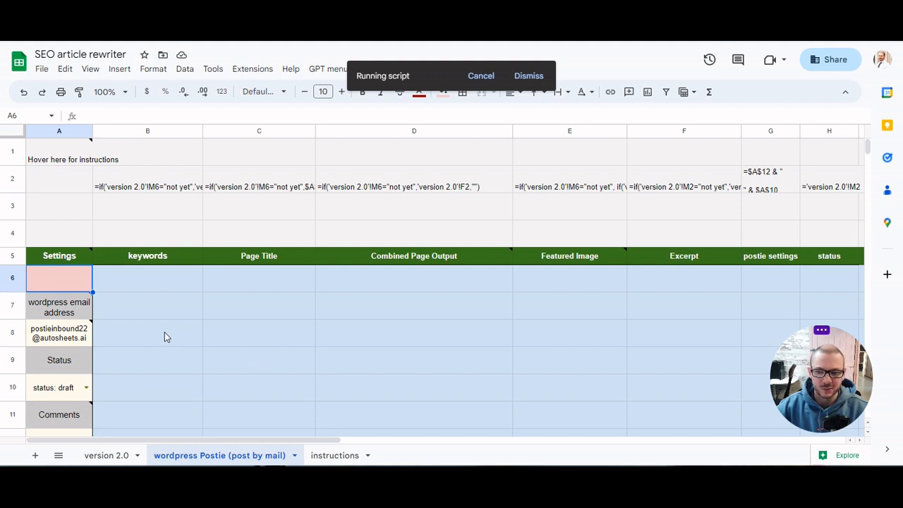
mouse_move(175, 323)
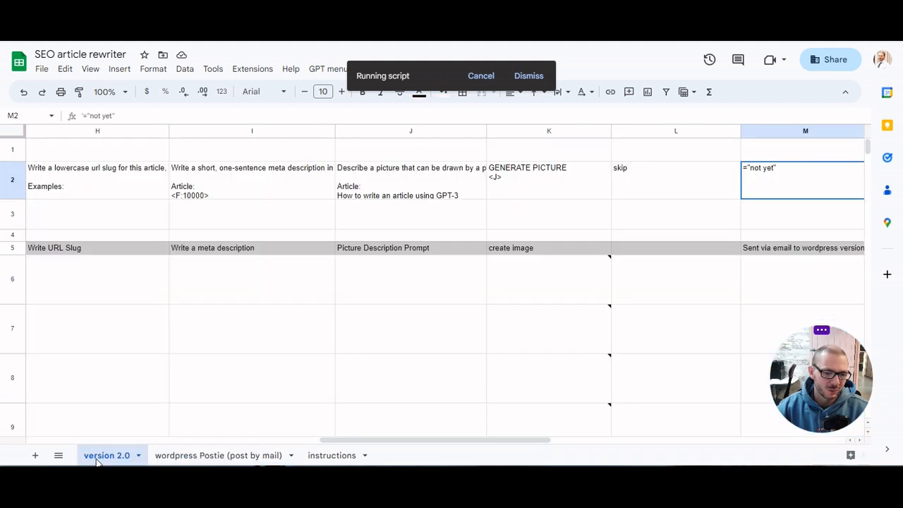
Toggle between the Postie and version 2.0 sheets, ending on version 2.0 scrolled left.
left_click(219, 455)
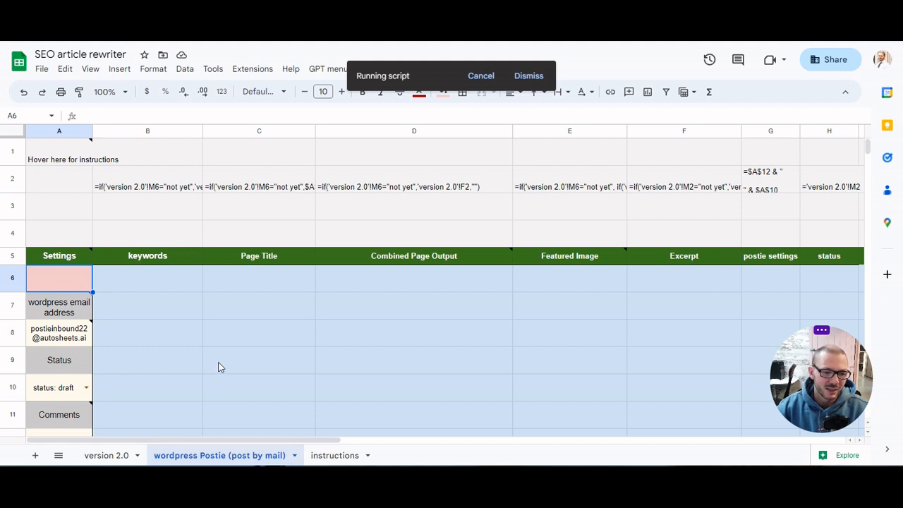
mouse_move(274, 324)
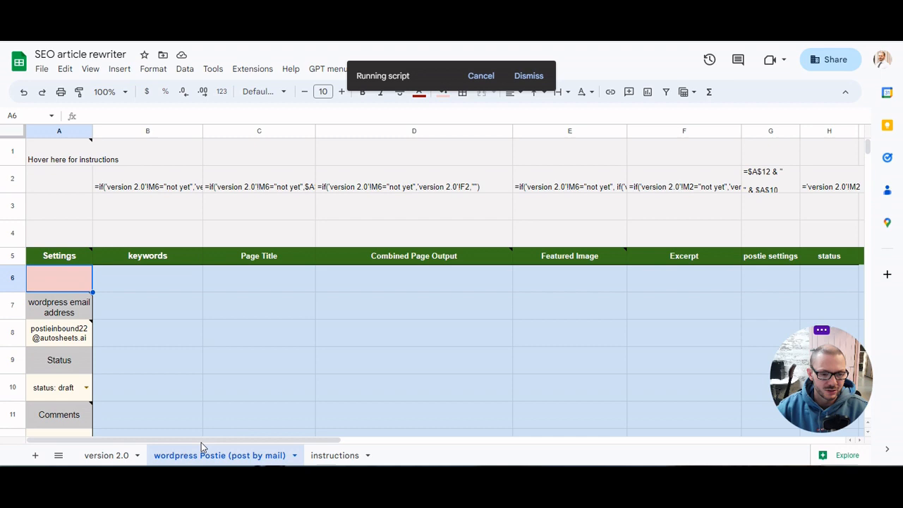
left_click(106, 455)
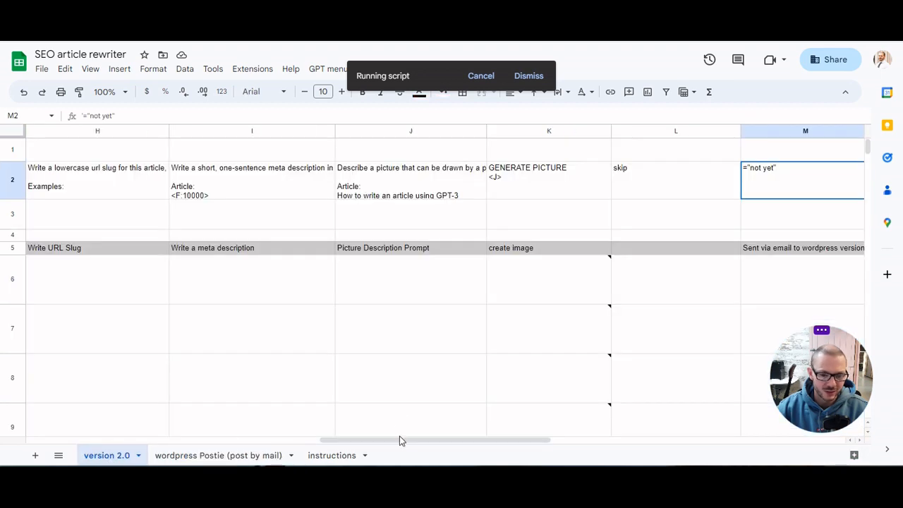
scroll("left", 3)
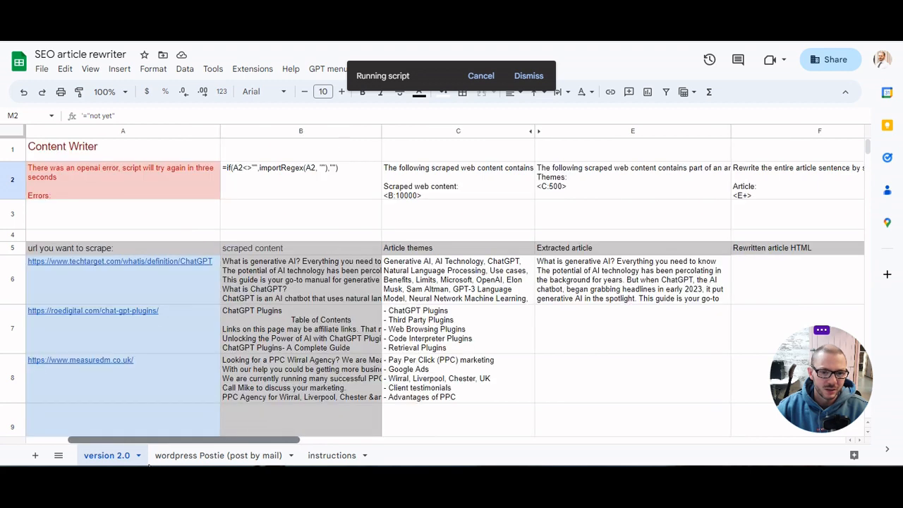
mouse_move(158, 444)
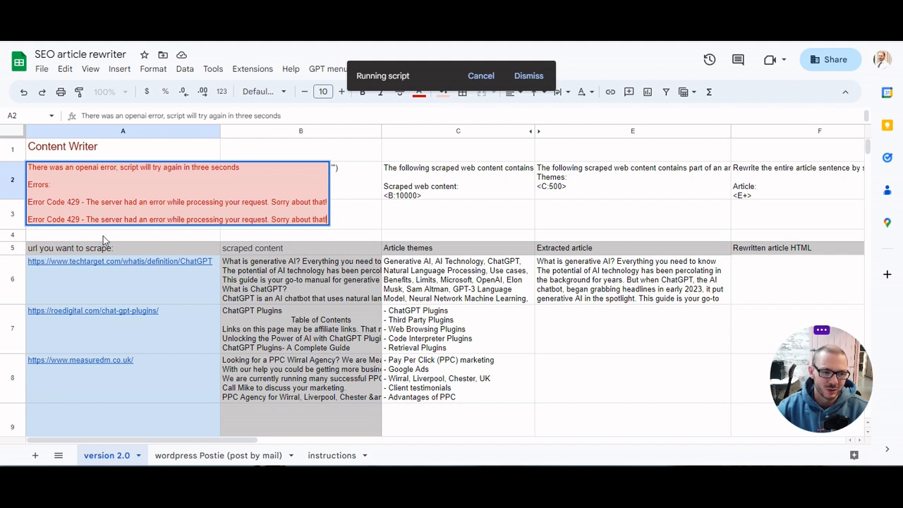
Collapse the OpenAI error note, scan the article columns, and open the Postie sheet.
left_click(123, 234)
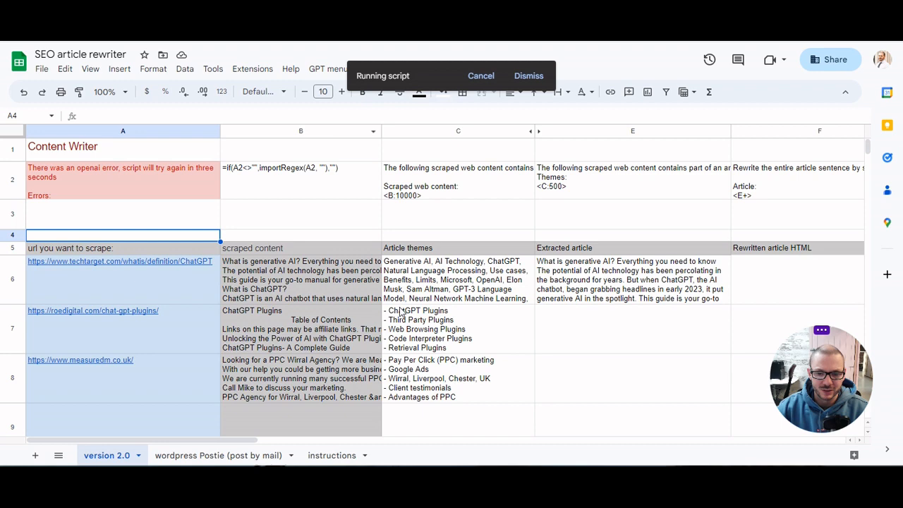
scroll("right", 3)
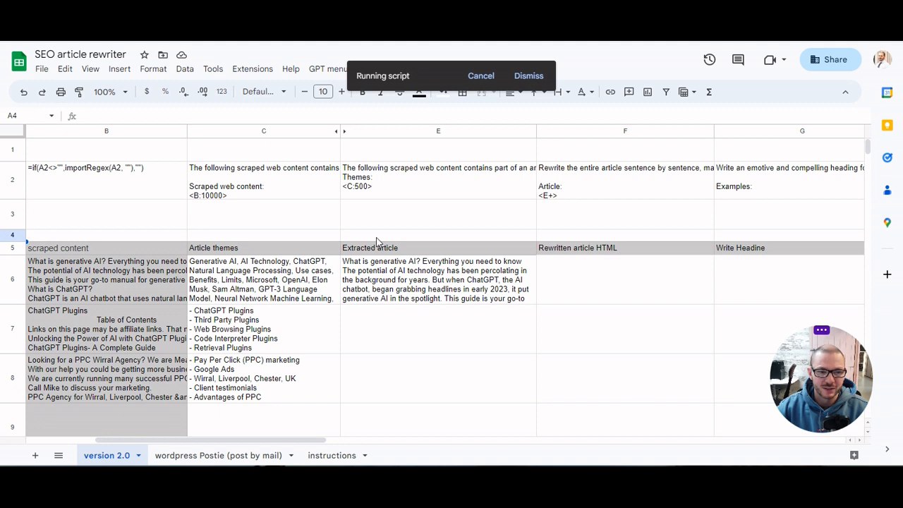
mouse_move(610, 336)
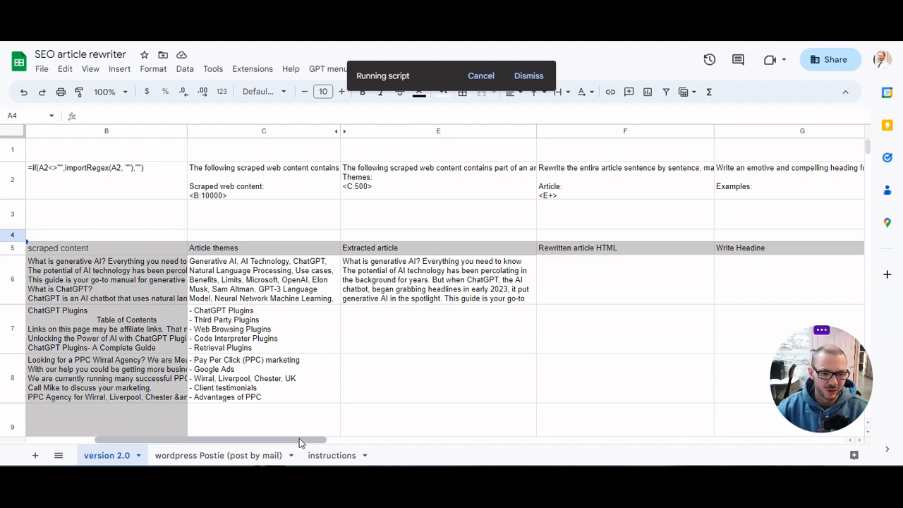
scroll("left", 3)
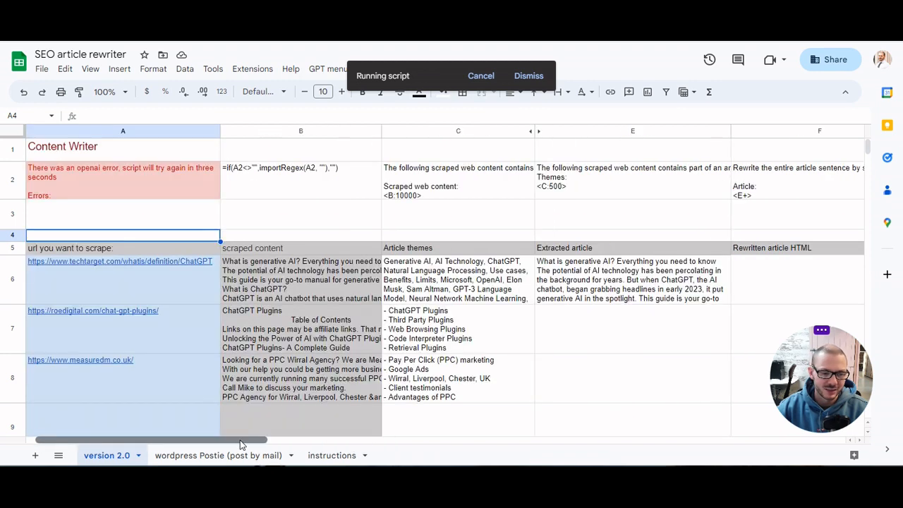
scroll("right", 3)
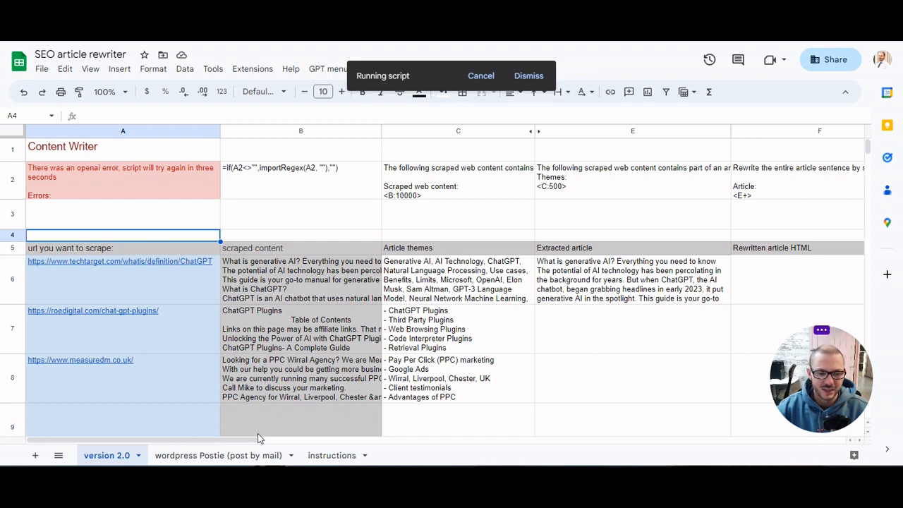
left_click(219, 455)
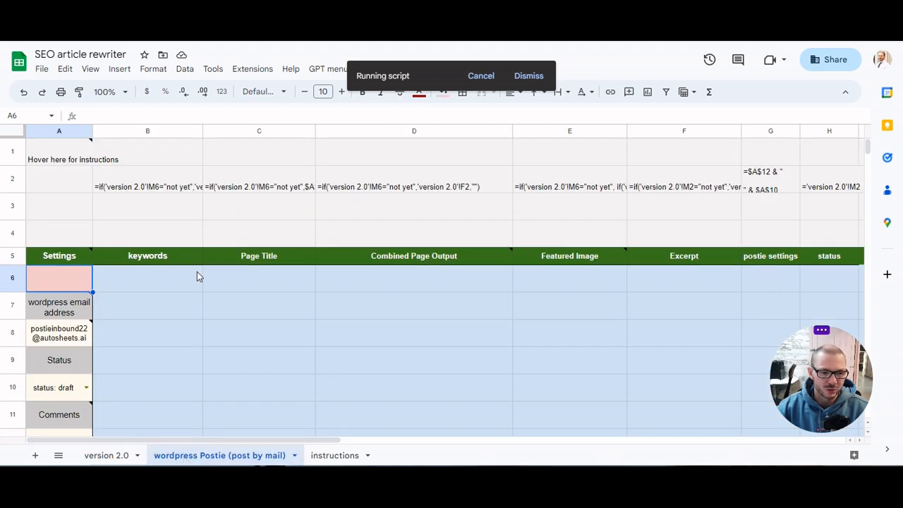
scroll("down", 3)
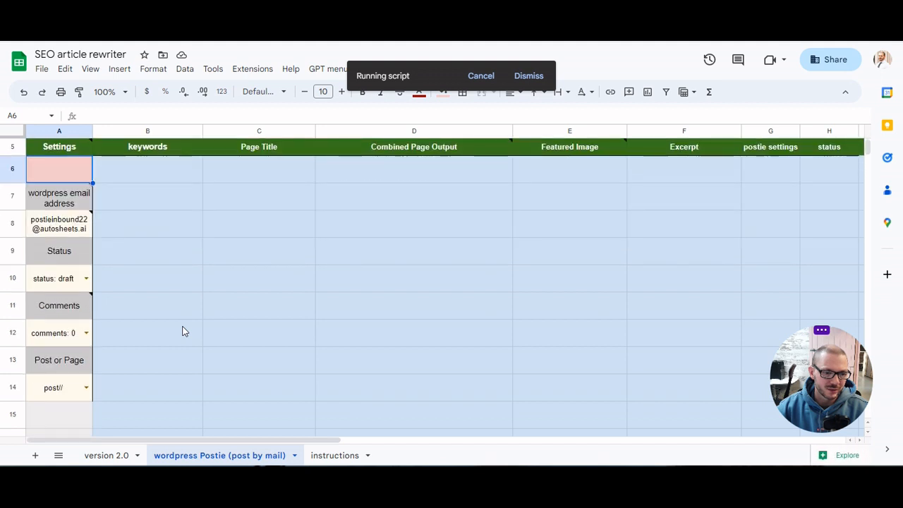
scroll("down", 3)
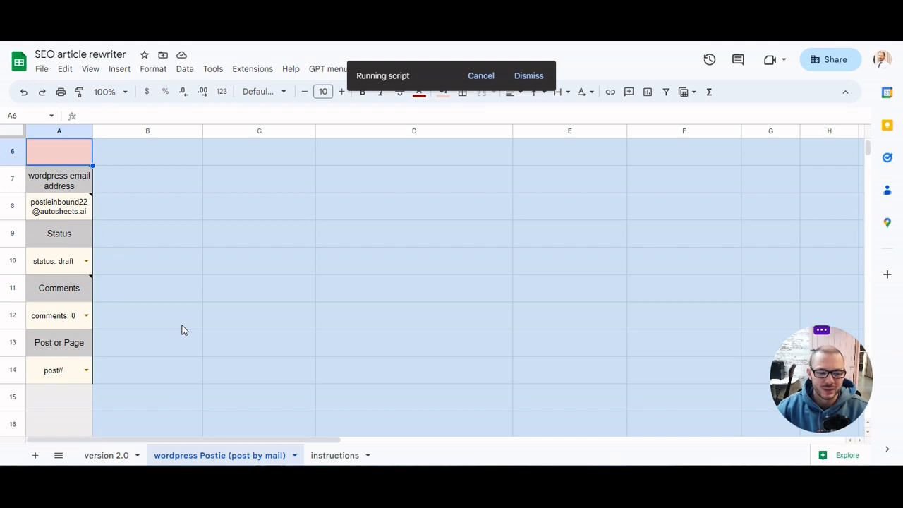
mouse_move(207, 297)
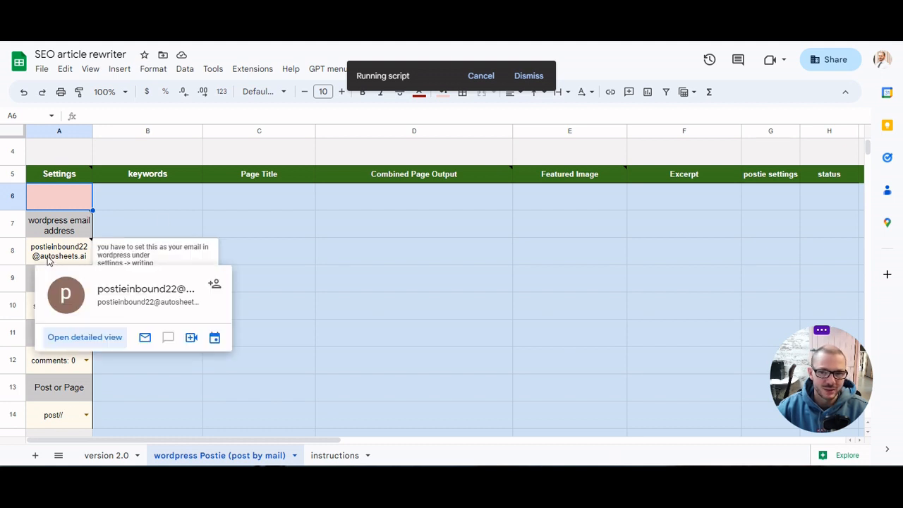
left_click(60, 251)
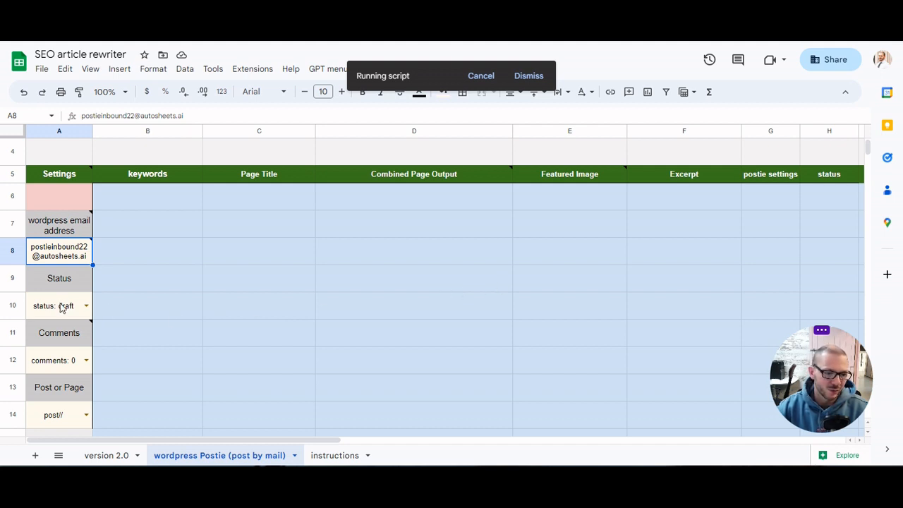
left_click(85, 306)
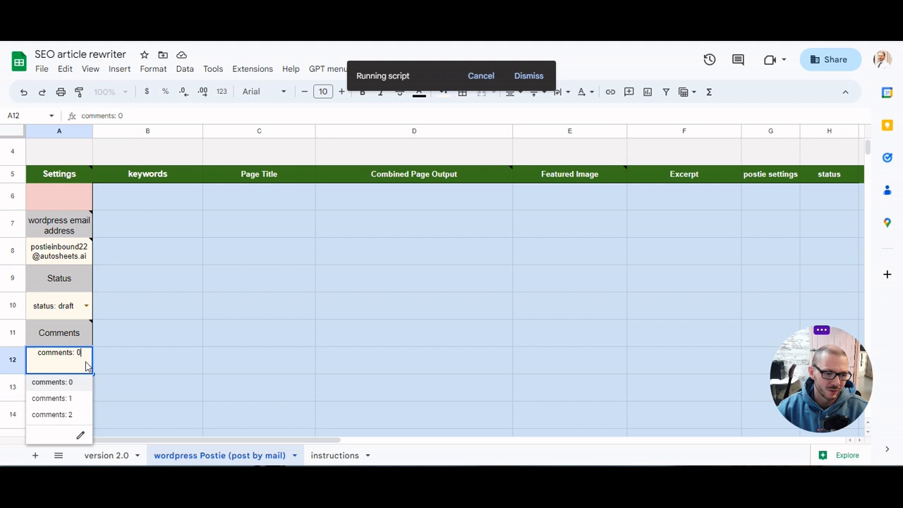
left_click(148, 360)
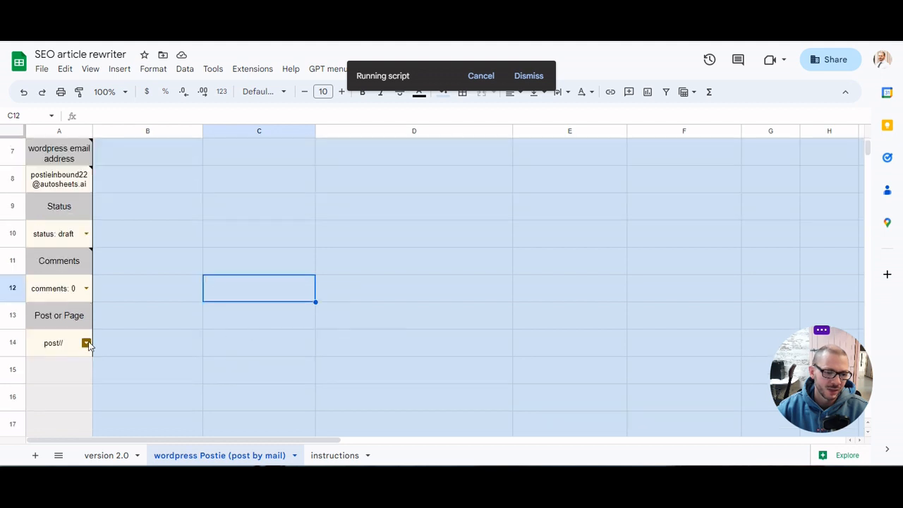
left_click(147, 288)
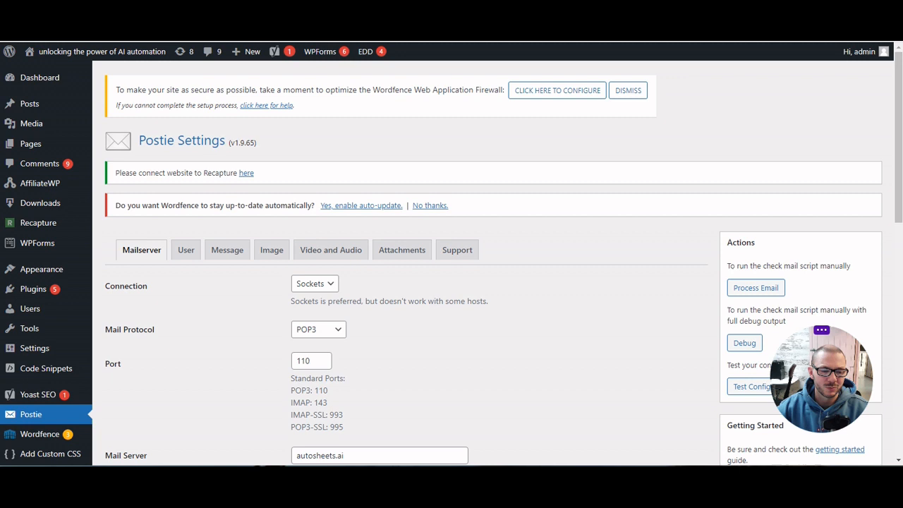
mouse_move(197, 343)
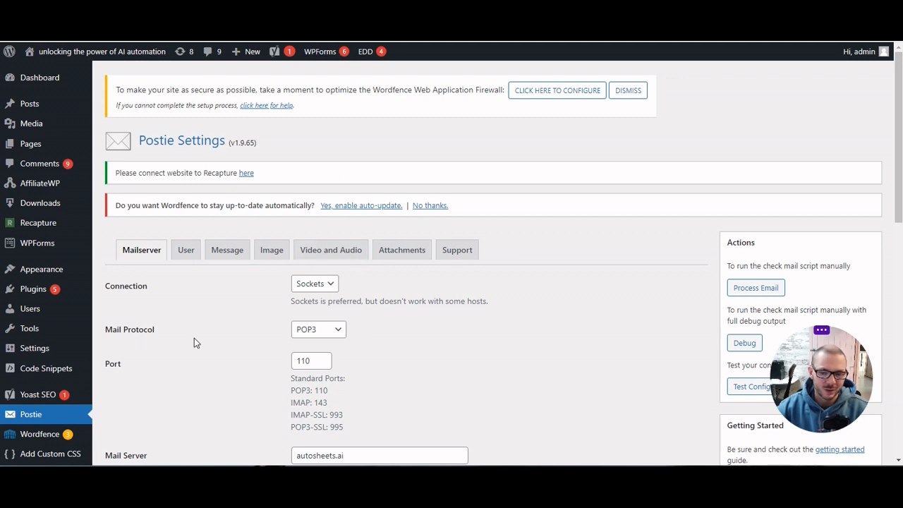
mouse_move(574, 300)
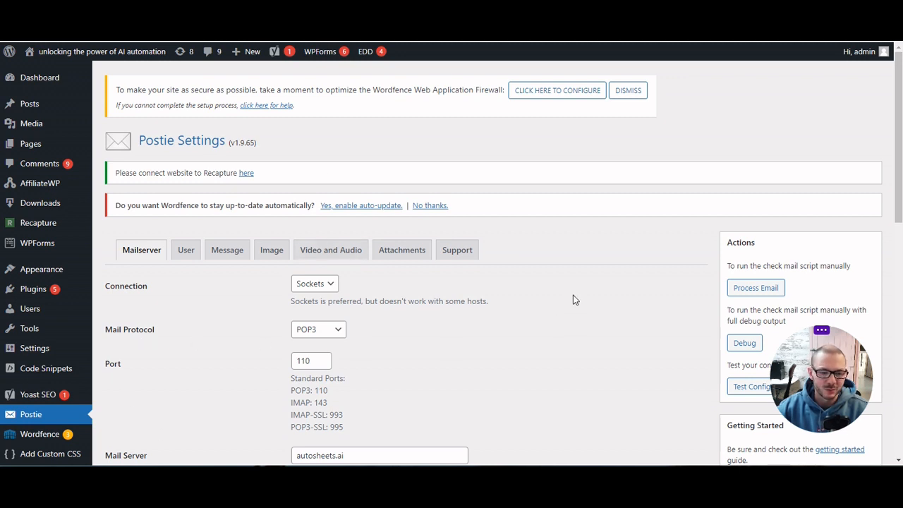
mouse_move(560, 279)
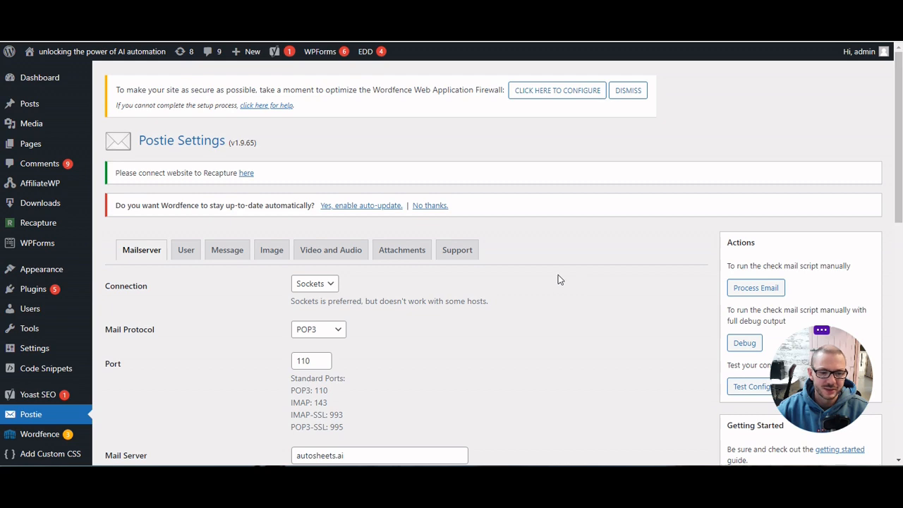
scroll("down", 3)
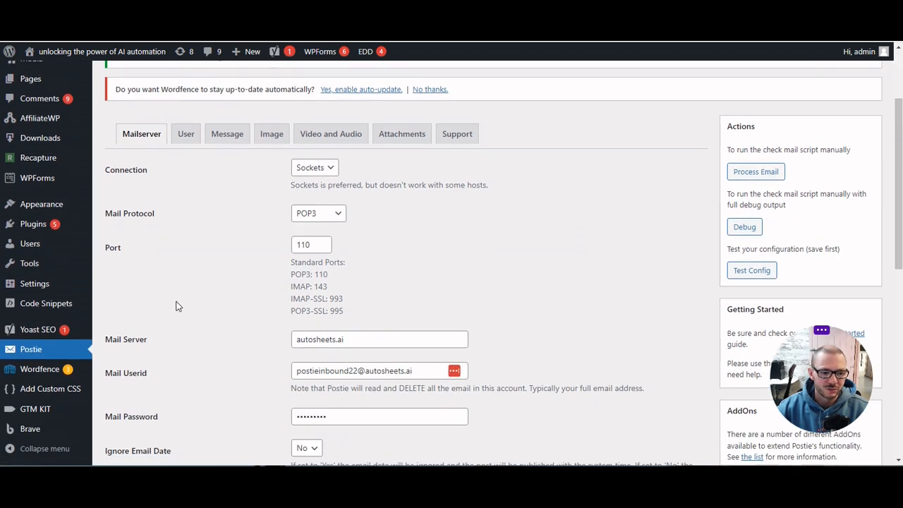
mouse_move(57, 354)
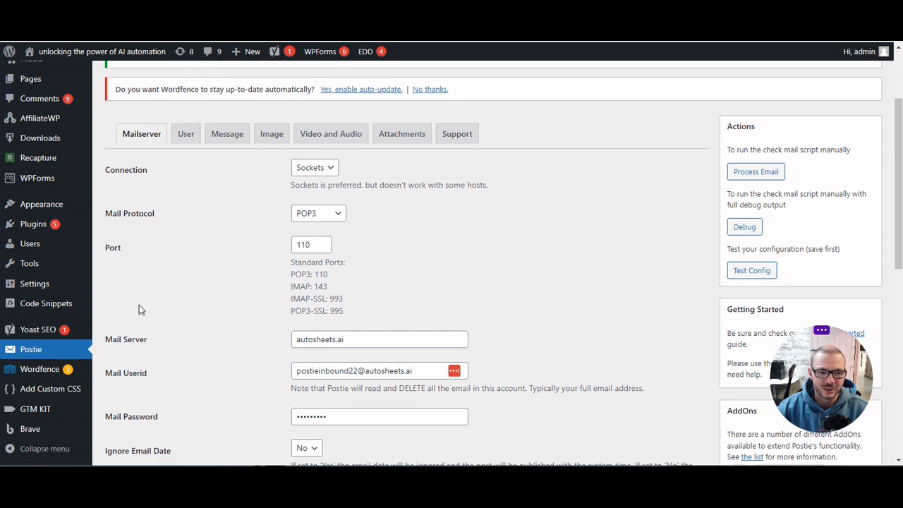
mouse_move(366, 363)
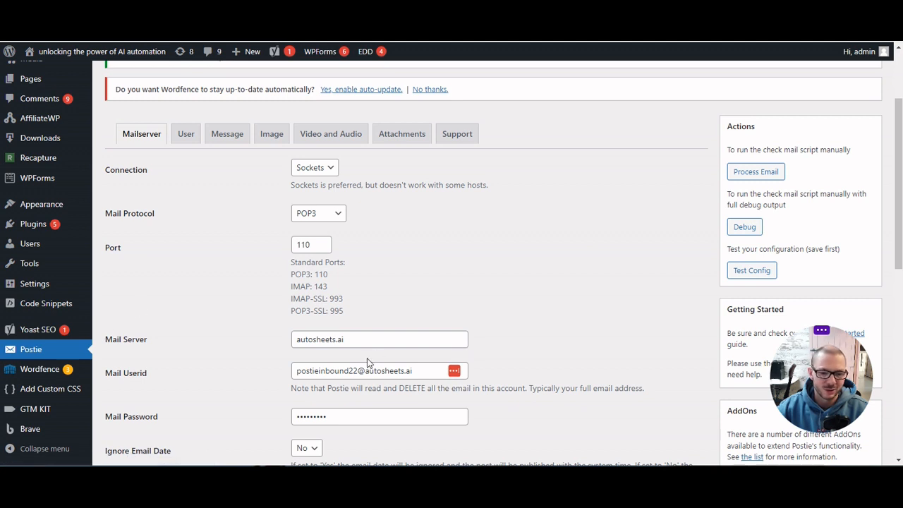
mouse_move(341, 182)
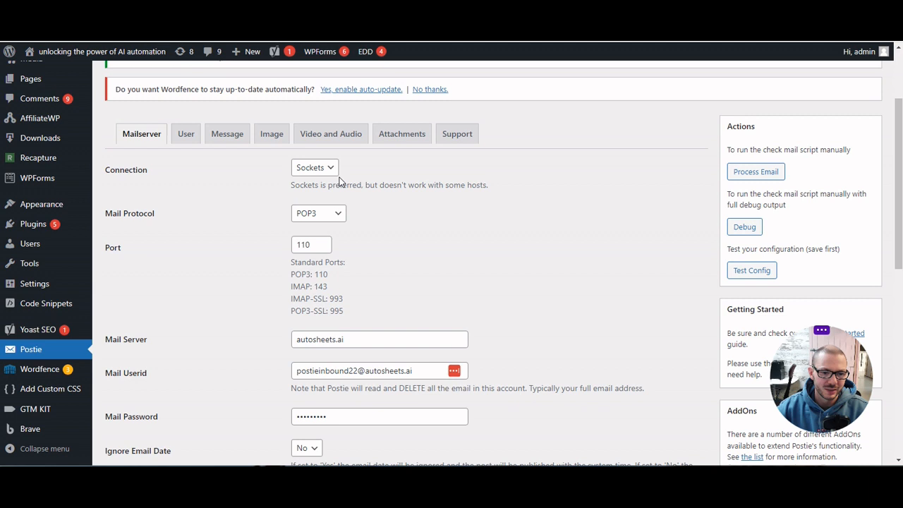
mouse_move(270, 233)
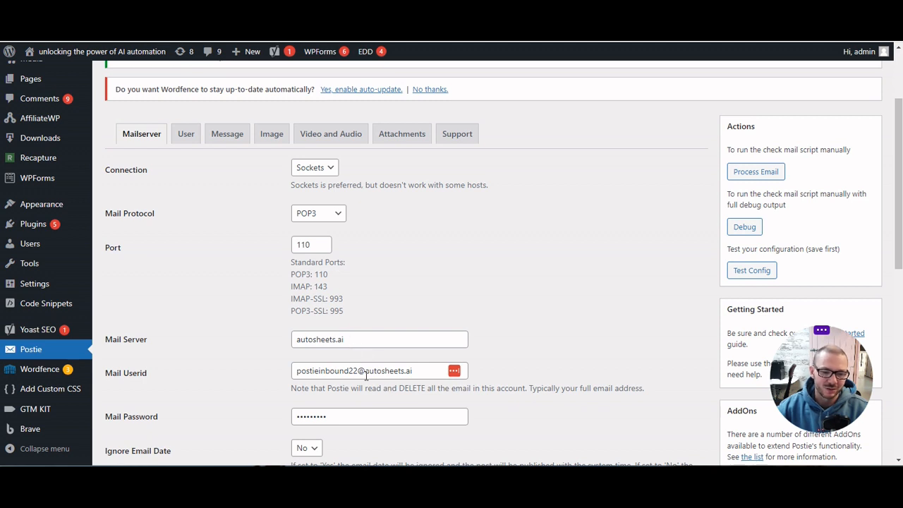
double_click(327, 371)
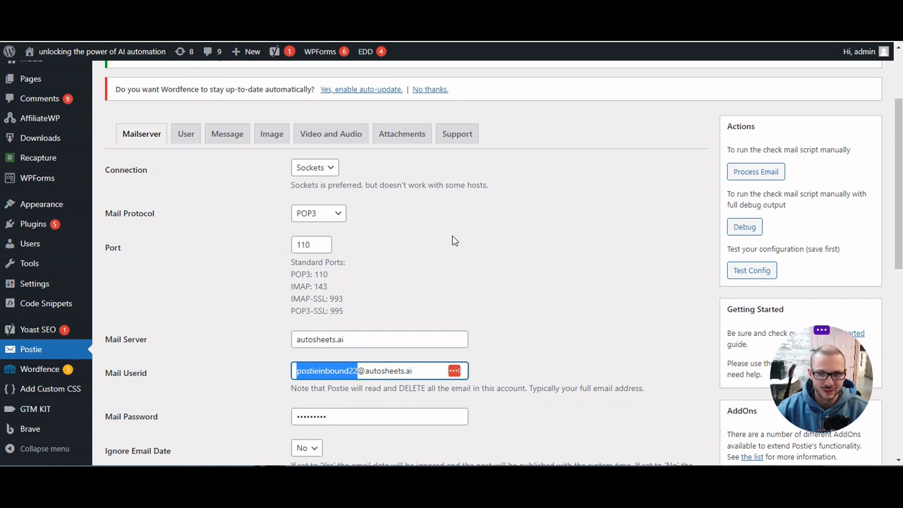
mouse_move(446, 229)
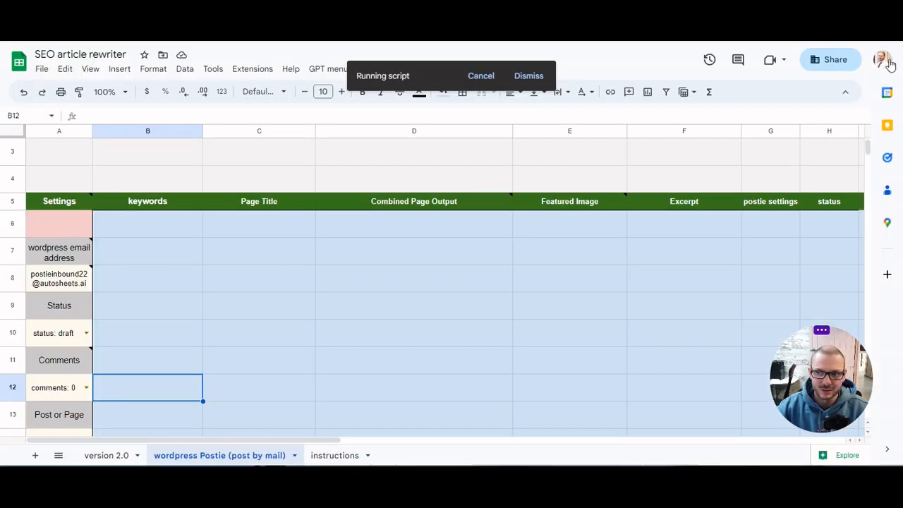
mouse_move(883, 59)
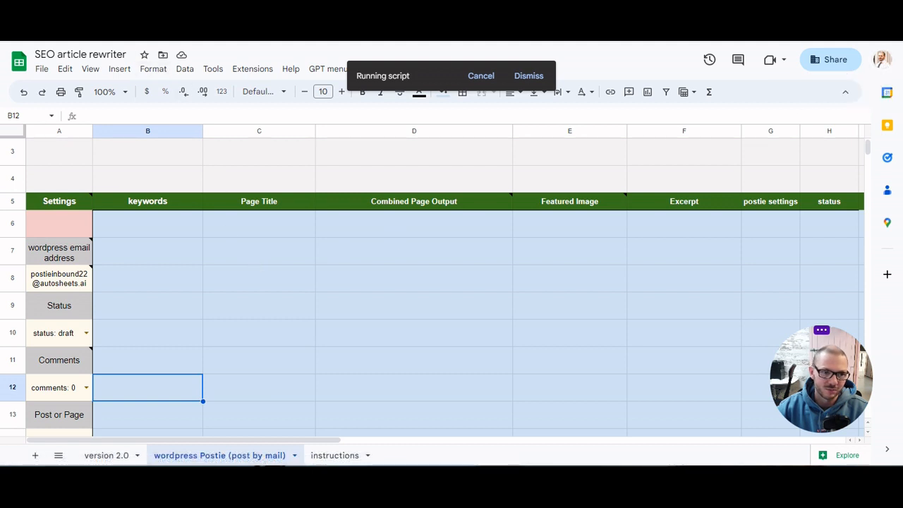
mouse_move(881, 59)
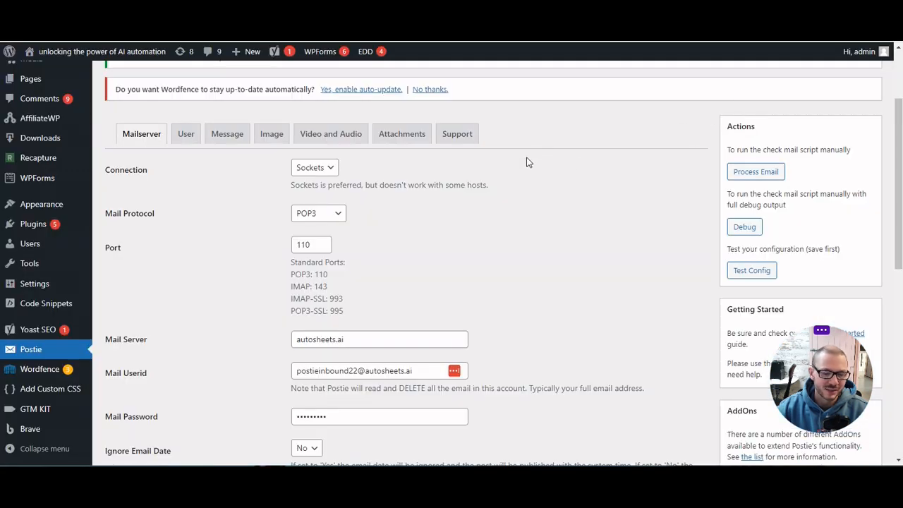
mouse_move(610, 202)
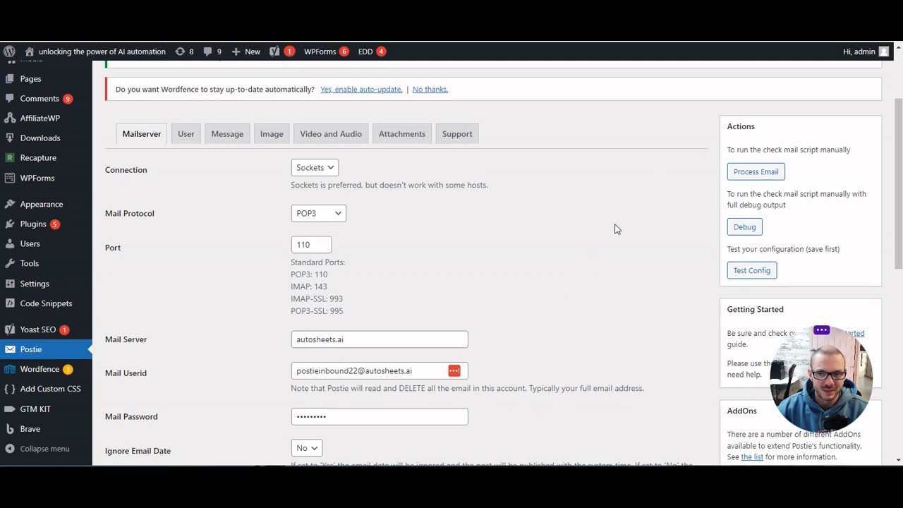
mouse_move(580, 312)
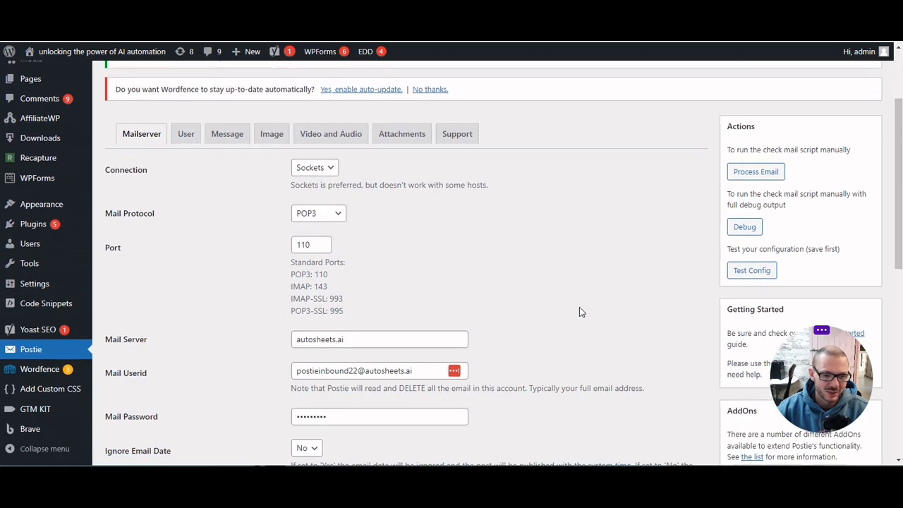
mouse_move(589, 305)
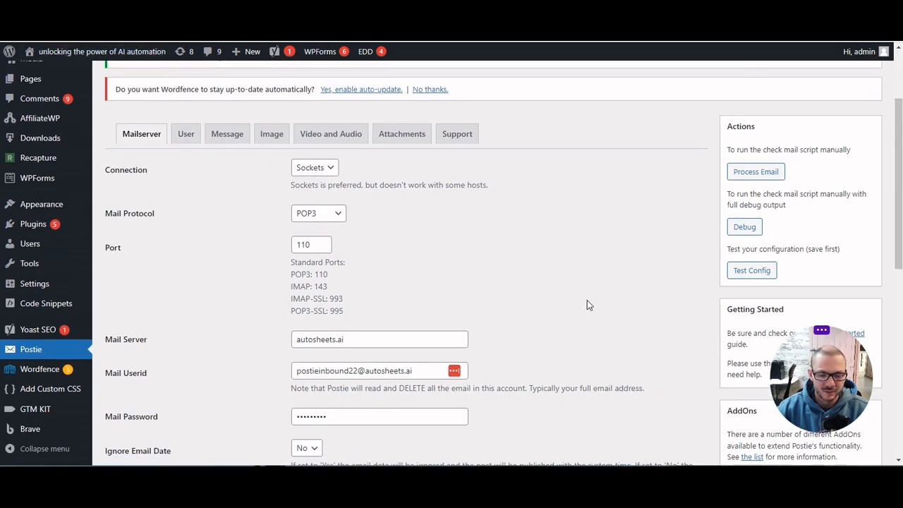
scroll("down", 3)
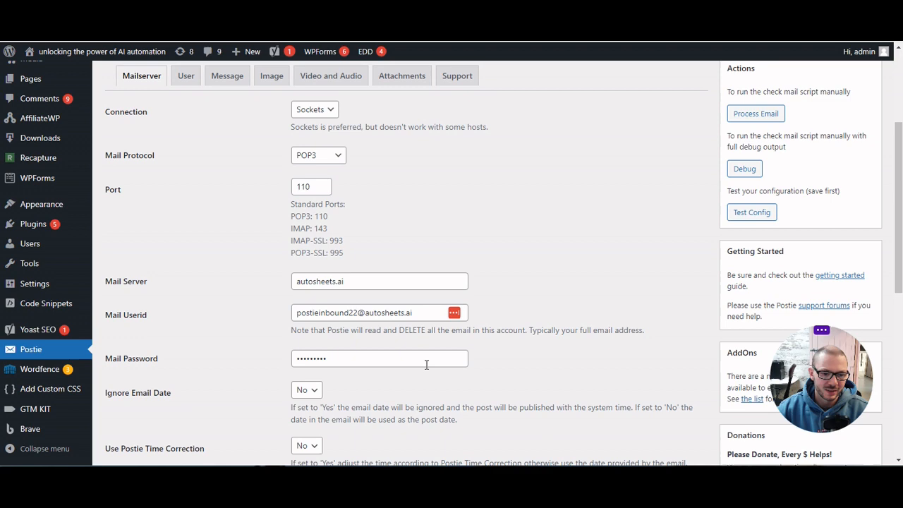
scroll("down", 3)
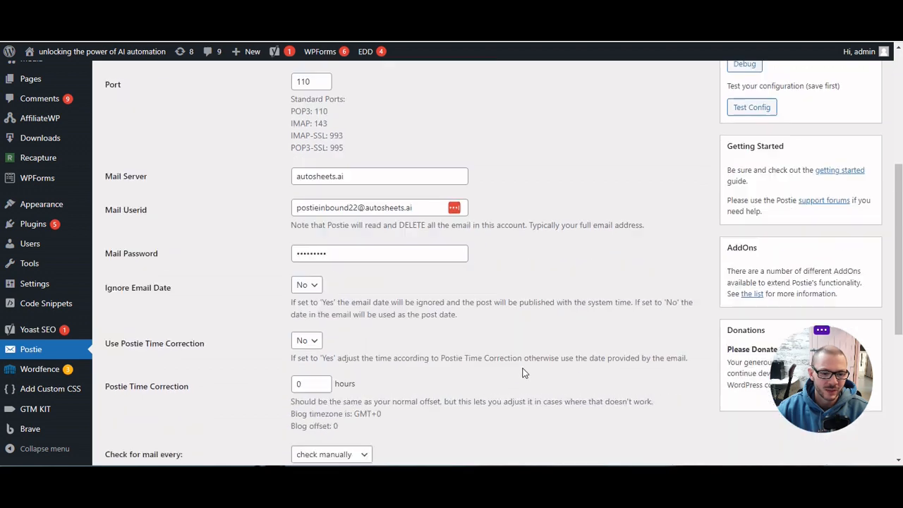
left_click(332, 211)
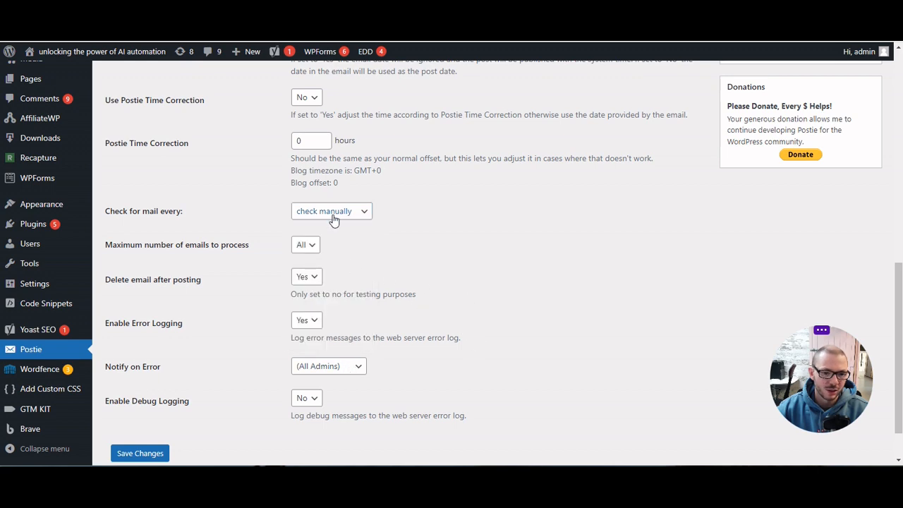
scroll("up", 3)
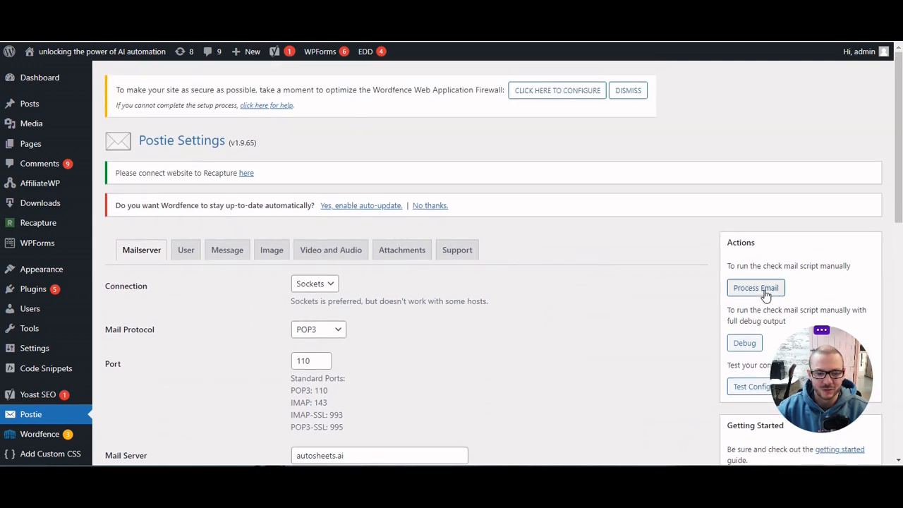
mouse_move(649, 330)
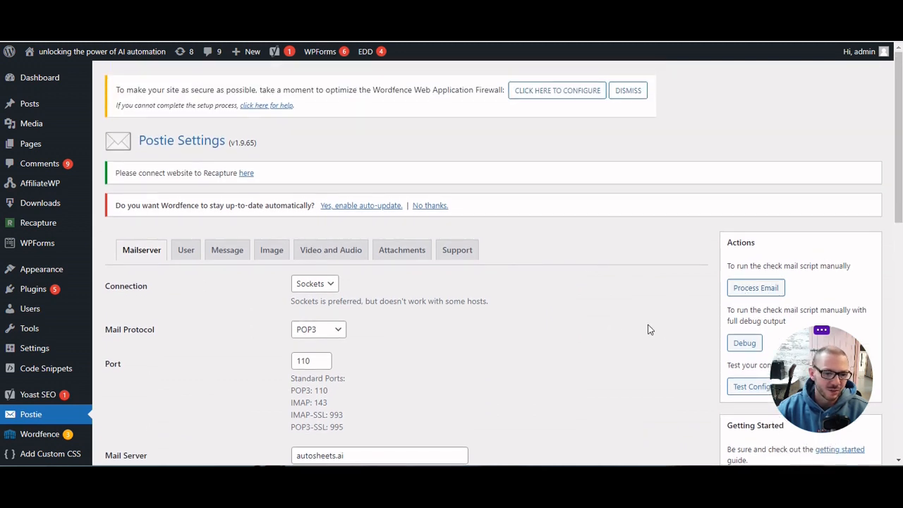
mouse_move(166, 319)
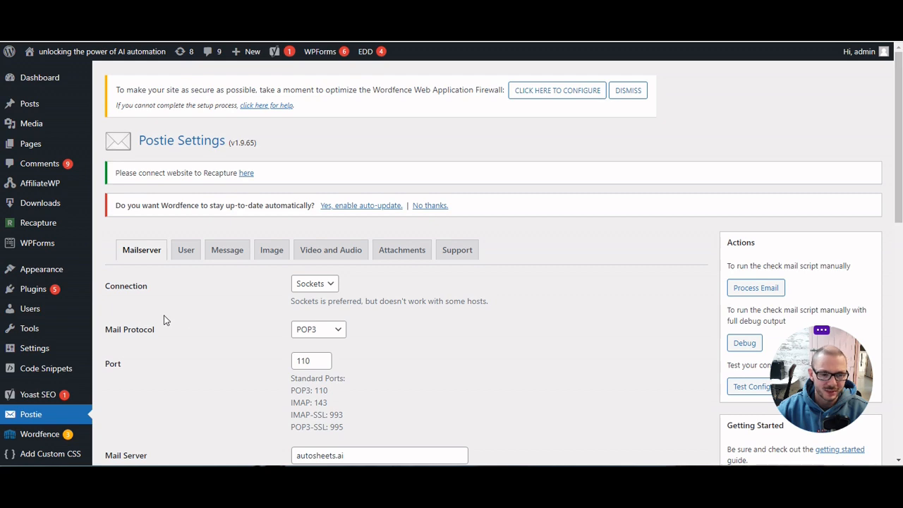
left_click(227, 249)
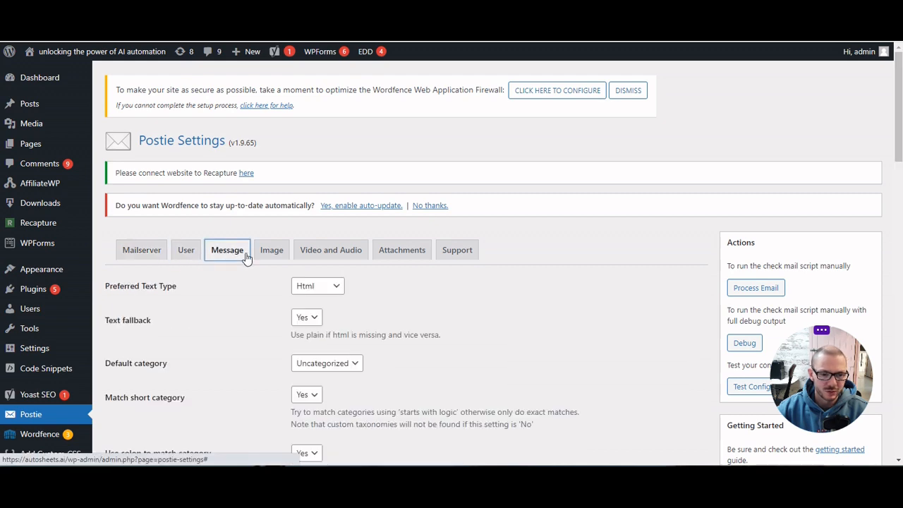
scroll("down", 3)
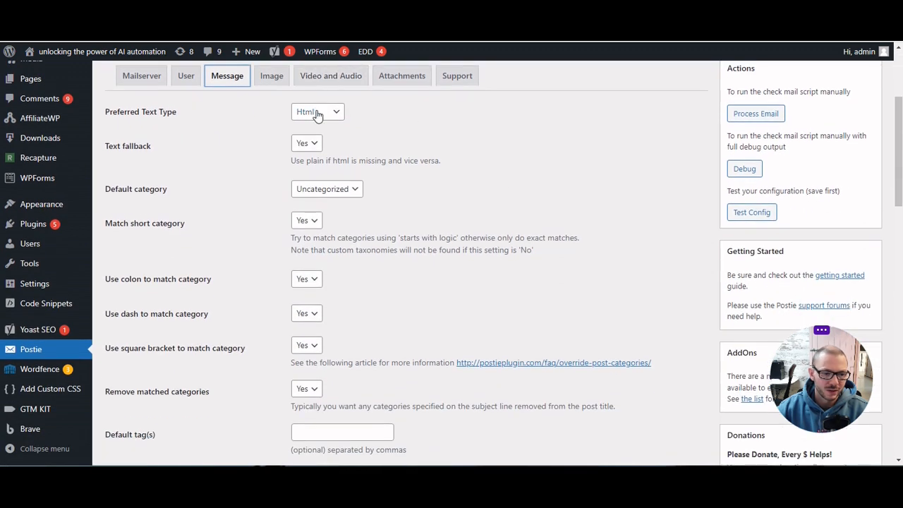
left_click(317, 111)
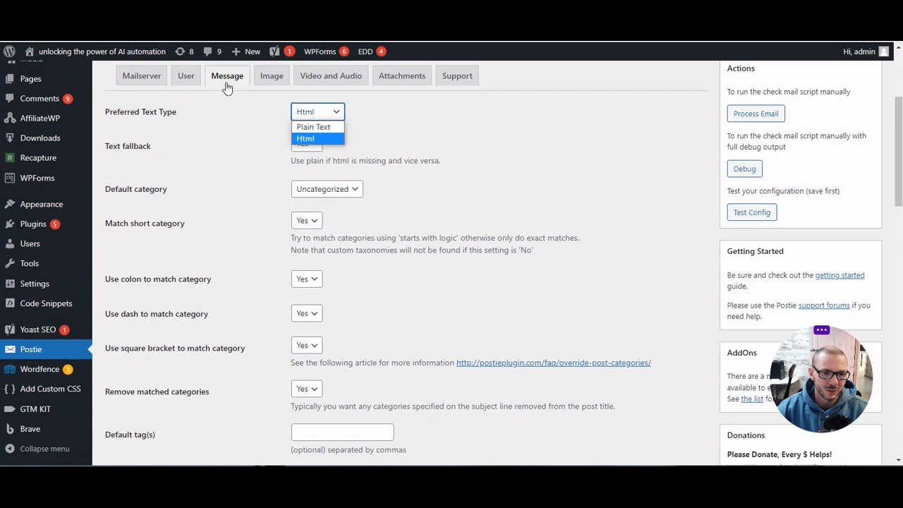
mouse_move(416, 155)
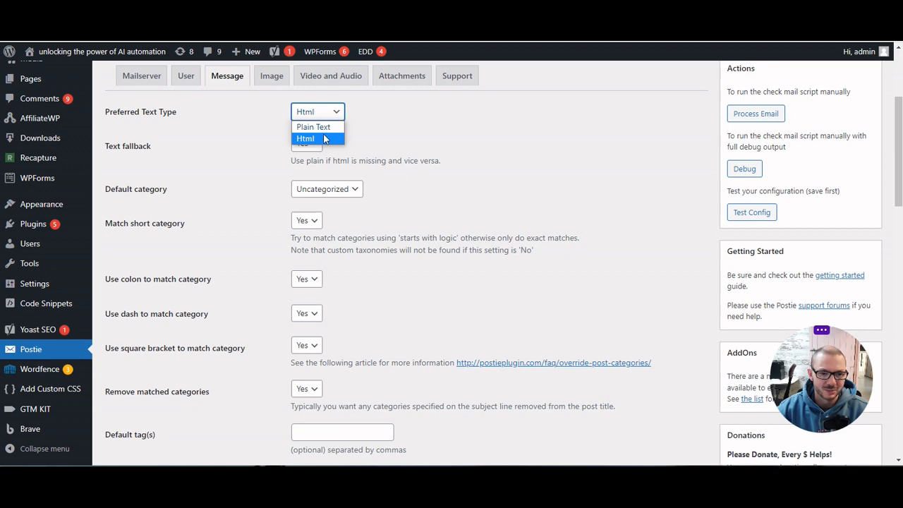
left_click(305, 138)
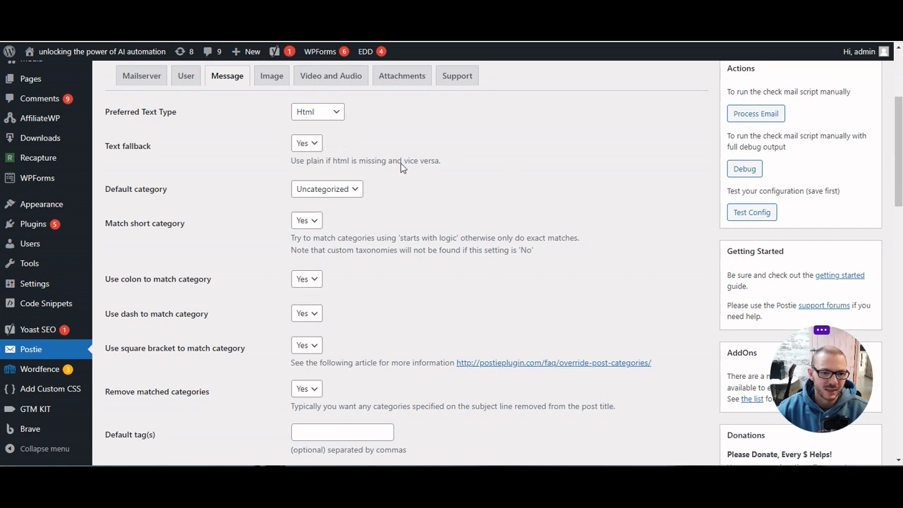
left_click(271, 75)
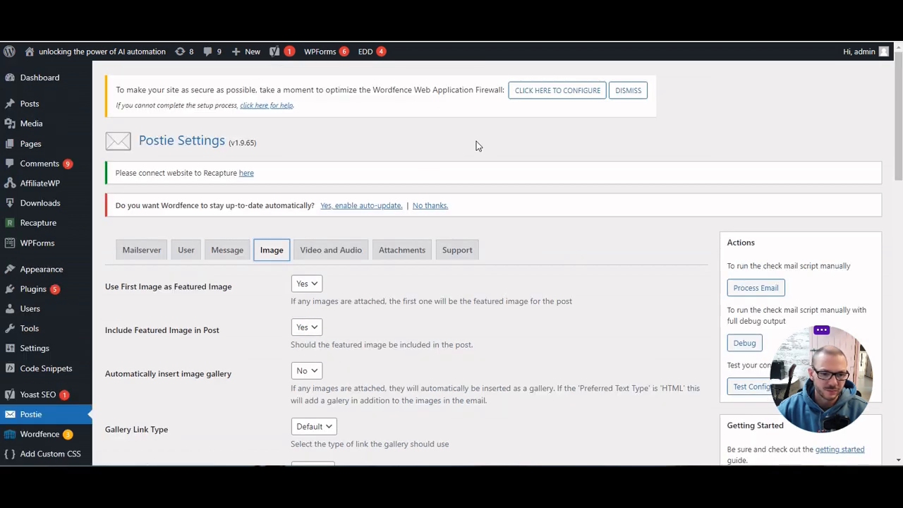
mouse_move(224, 294)
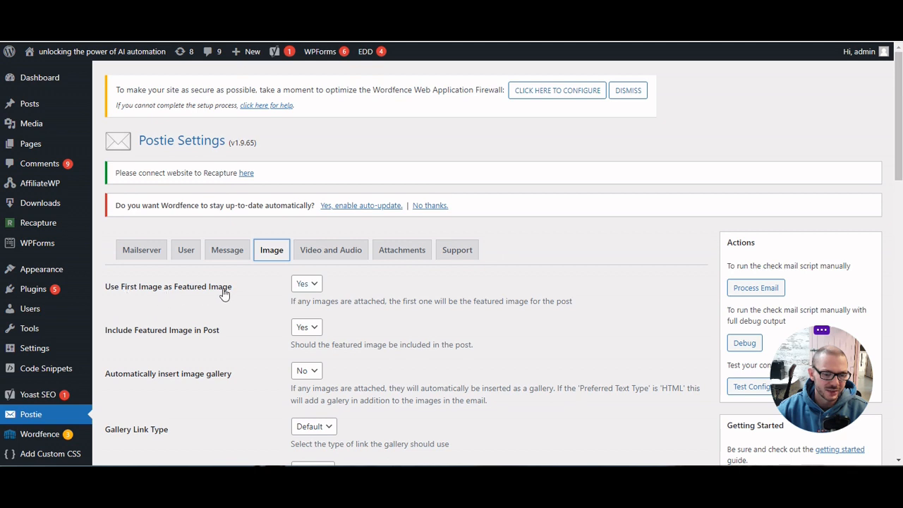
mouse_move(381, 296)
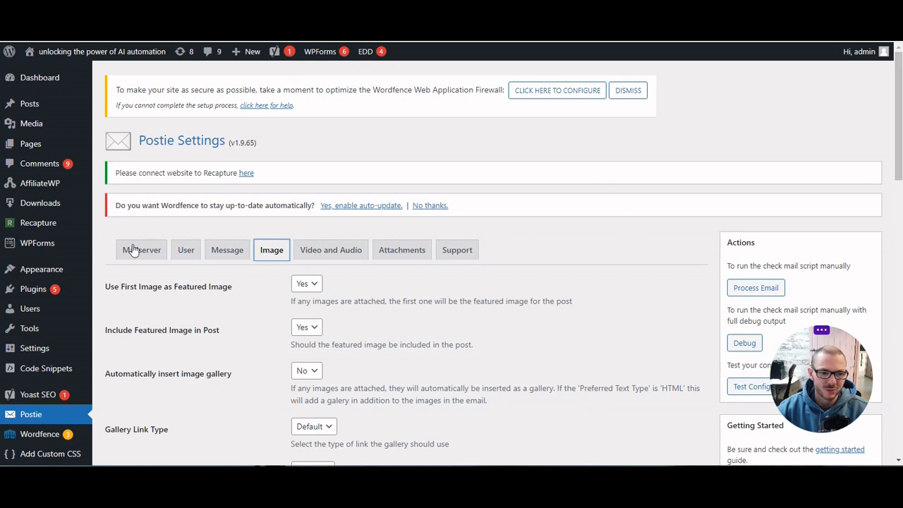
left_click(141, 249)
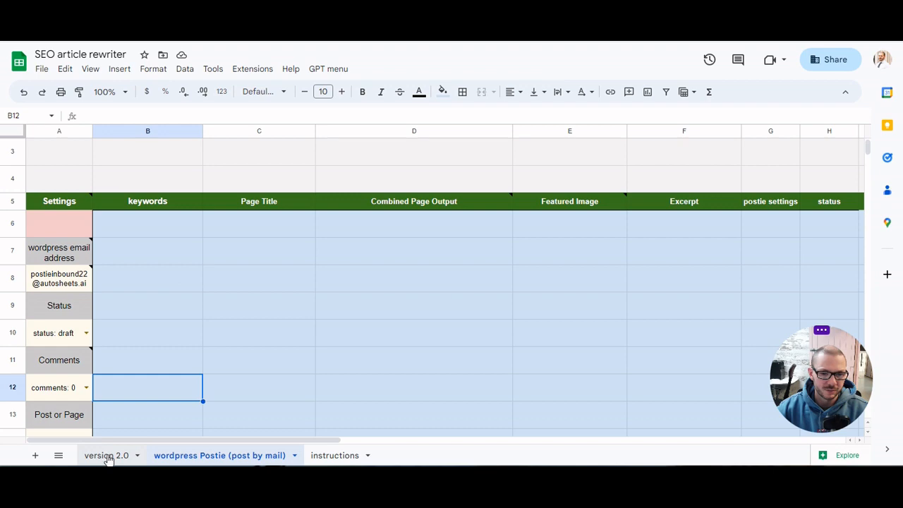
left_click(106, 456)
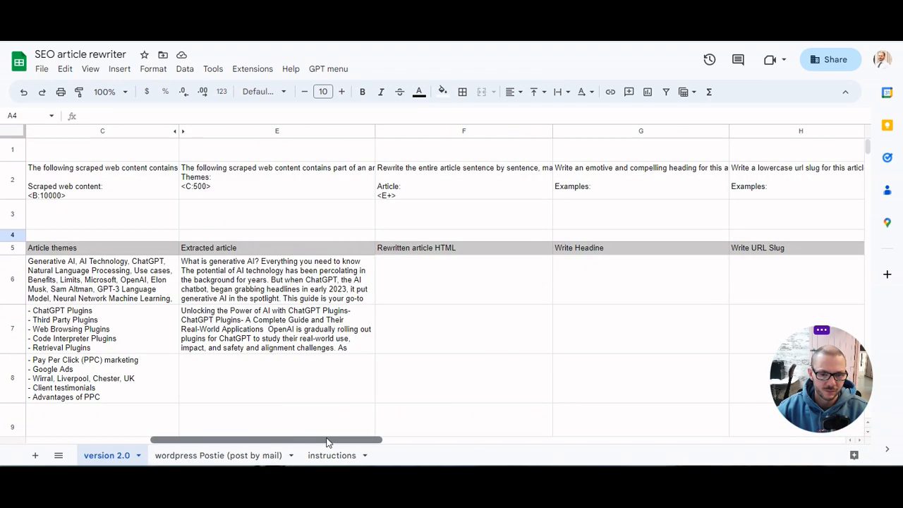
left_click(220, 456)
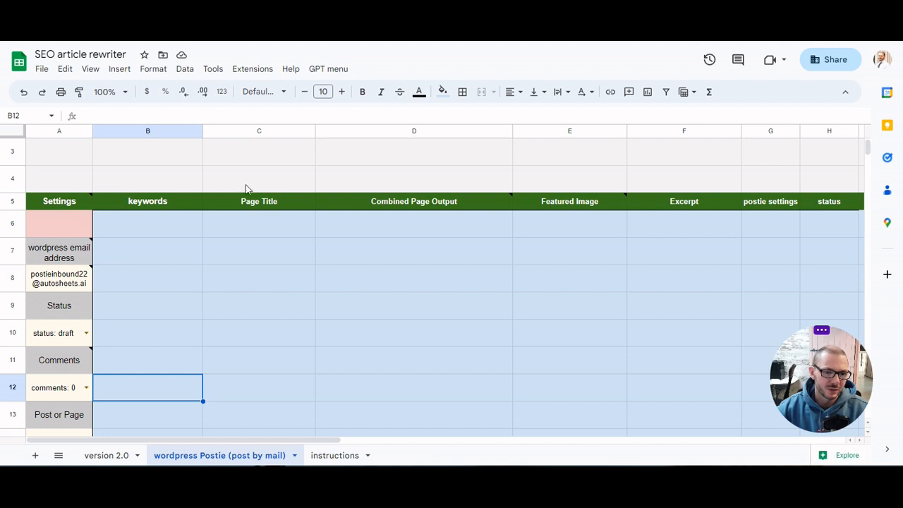
left_click(328, 69)
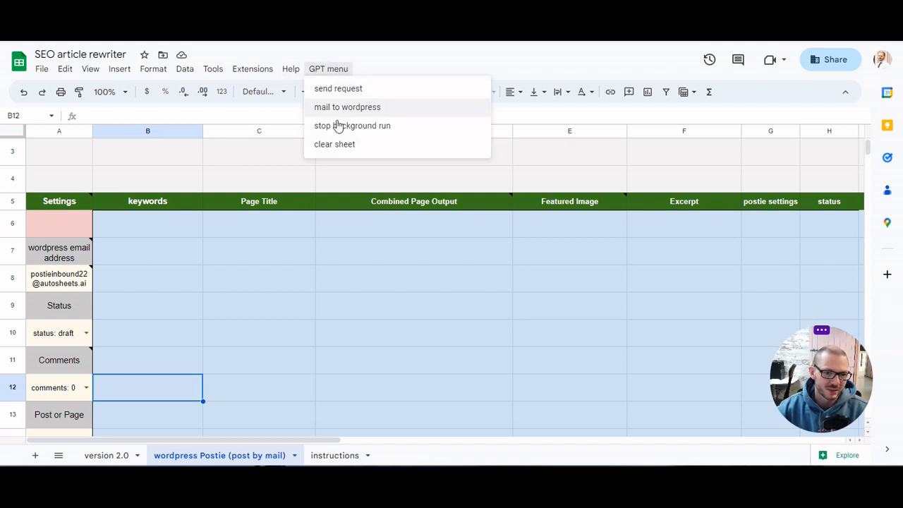
mouse_move(676, 234)
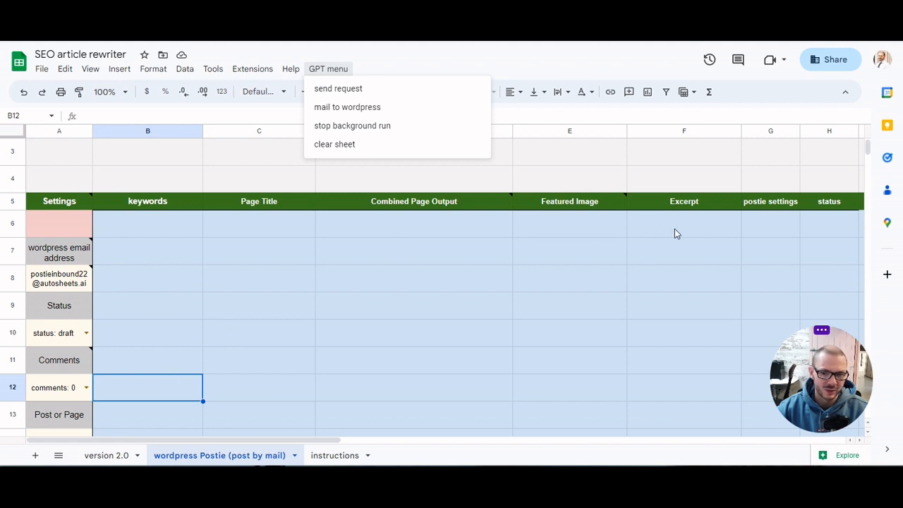
left_click(569, 251)
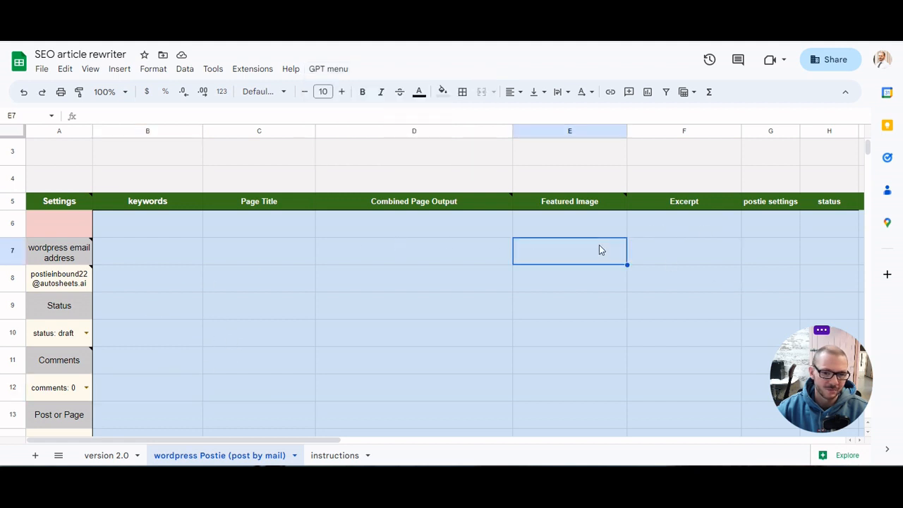
left_click(414, 251)
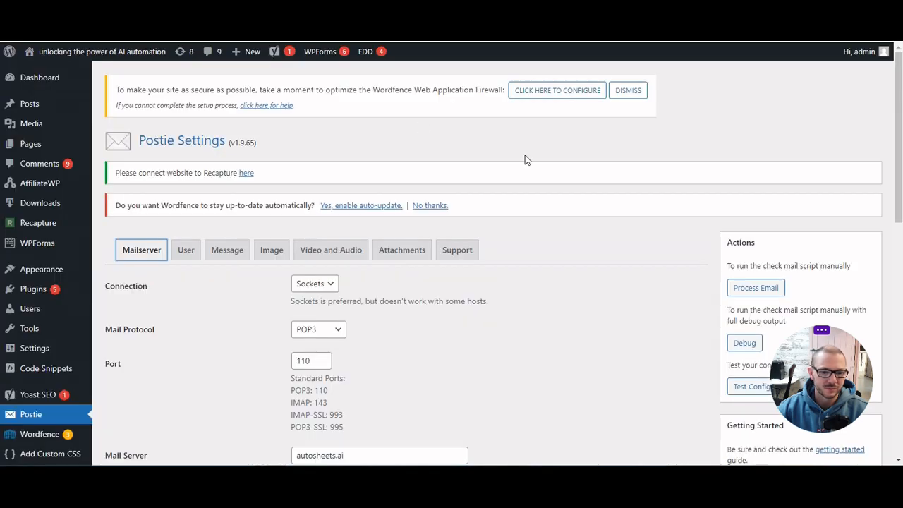
mouse_move(504, 400)
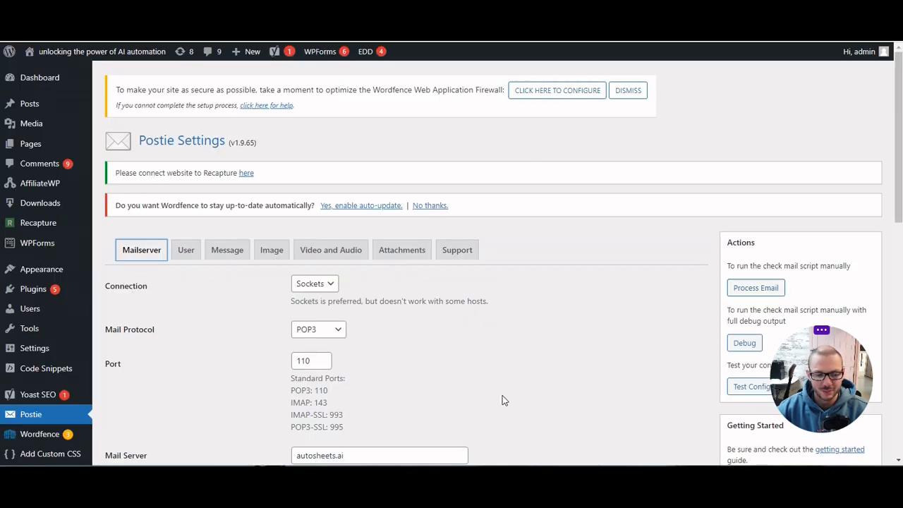
mouse_move(30, 103)
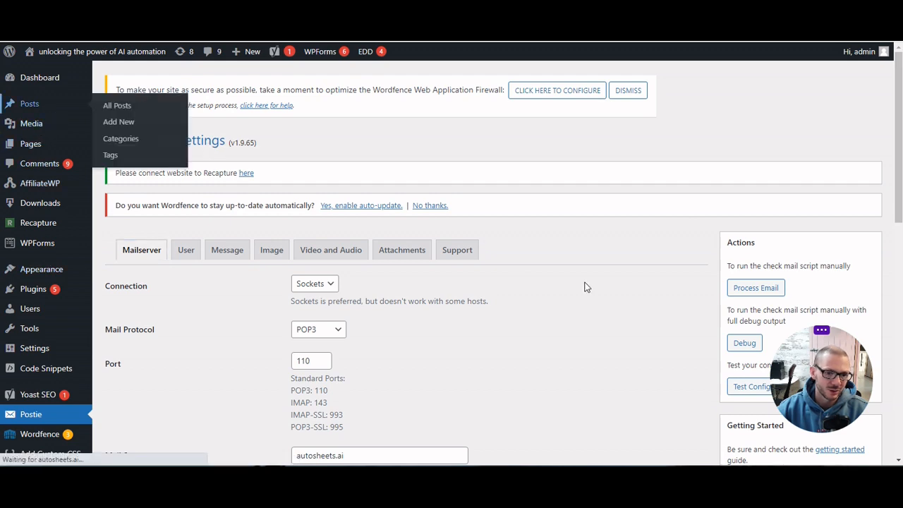
Open the 'Unlock The Amazing Insights Of ChatGPT With MS Excel' post from All Posts.
left_click(116, 105)
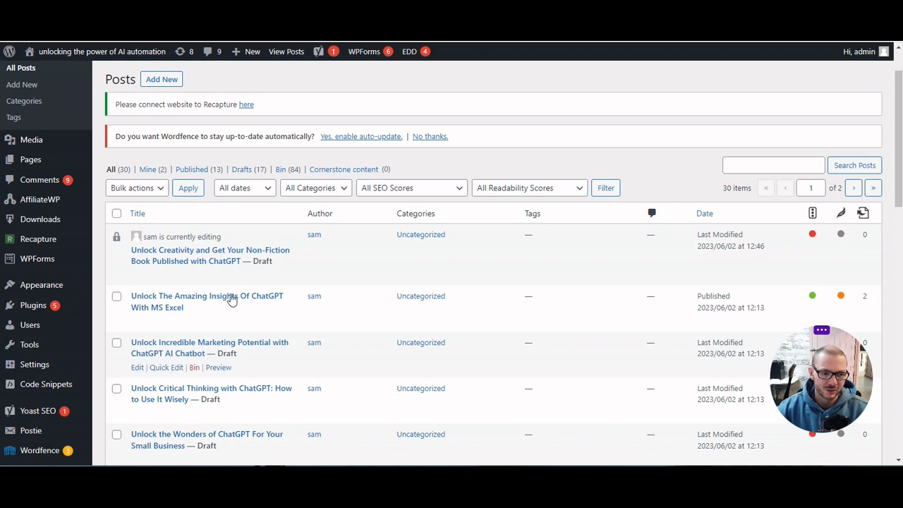
scroll("down", 3)
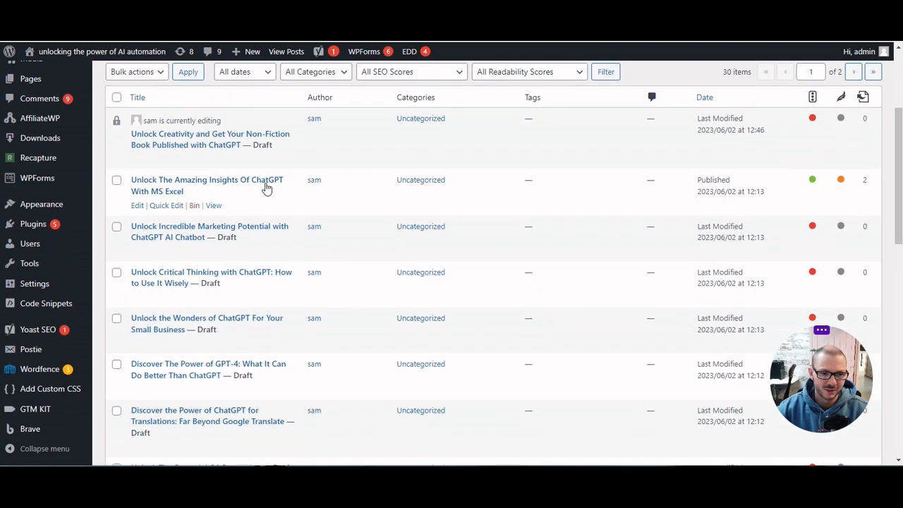
left_click(207, 186)
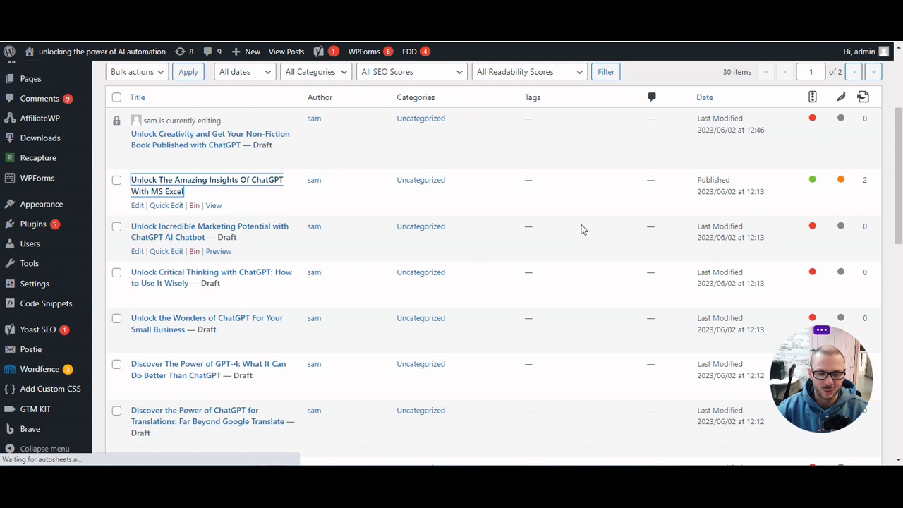
left_click(207, 185)
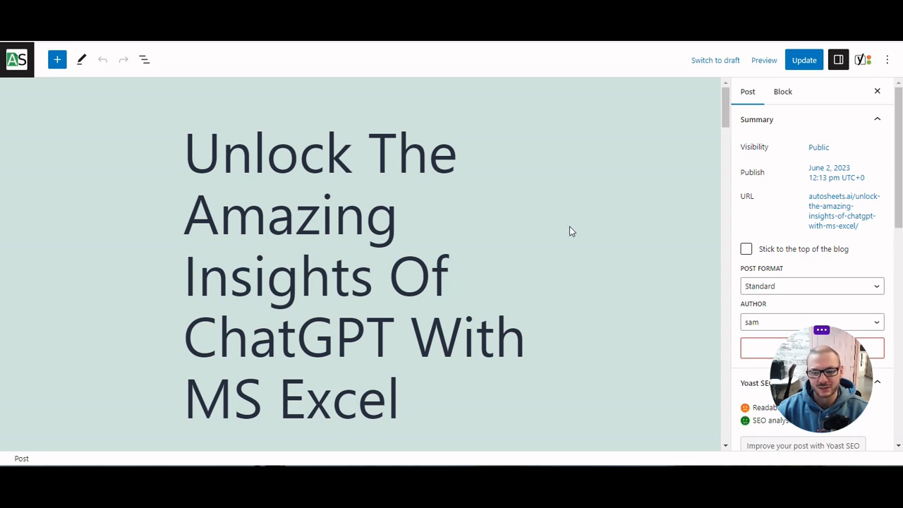
Scroll through the post's article text and image.
scroll("down", 3)
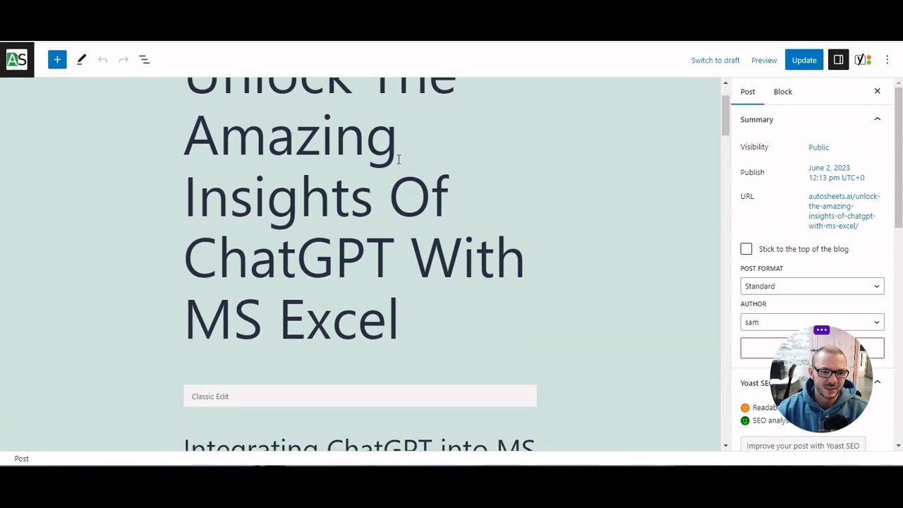
scroll("down", 3)
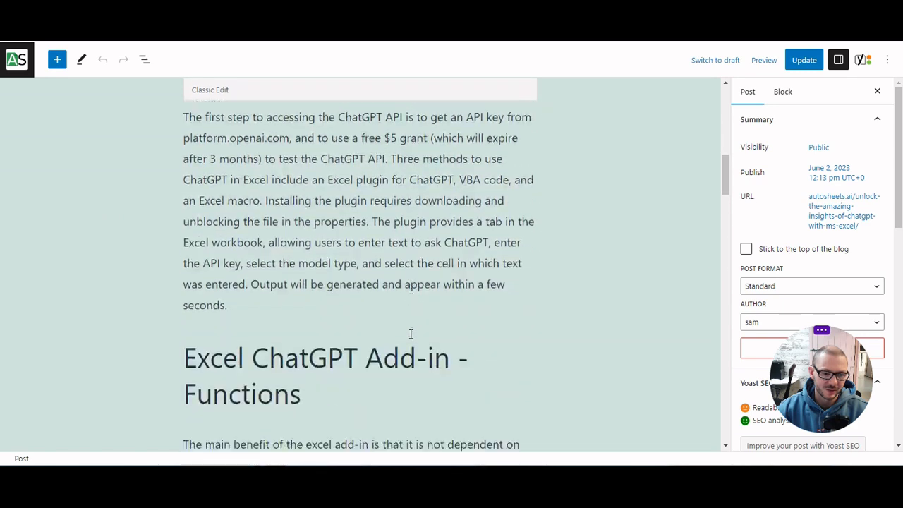
scroll("down", 3)
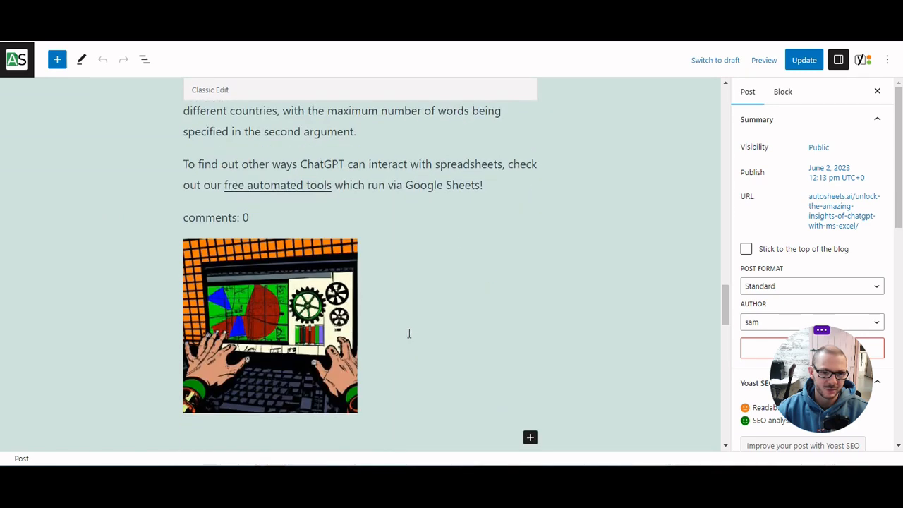
scroll("down", 3)
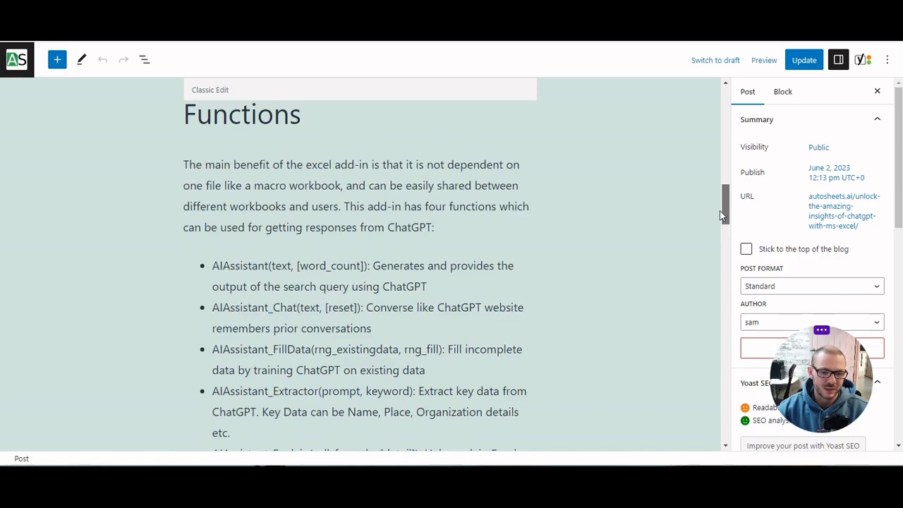
scroll("down", 3)
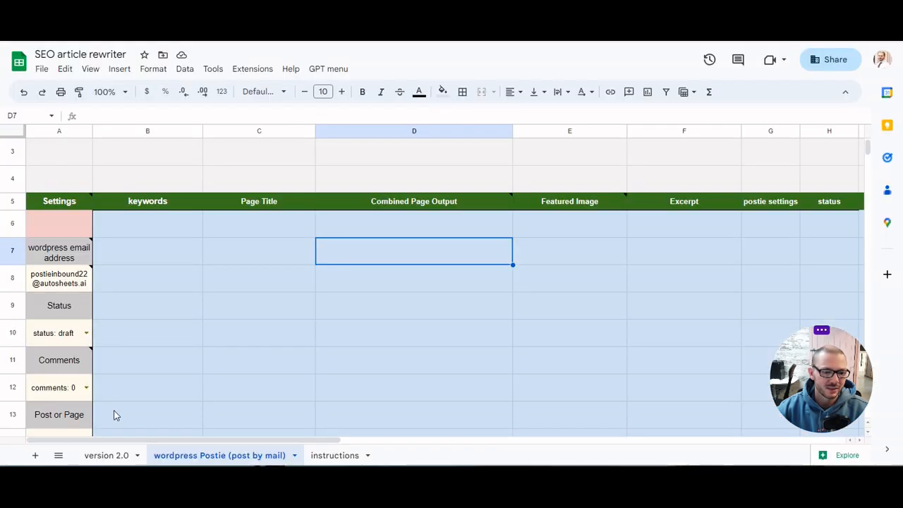
Open the instructions sheet and select the OpenAI API key registration notes in column A.
left_click(106, 455)
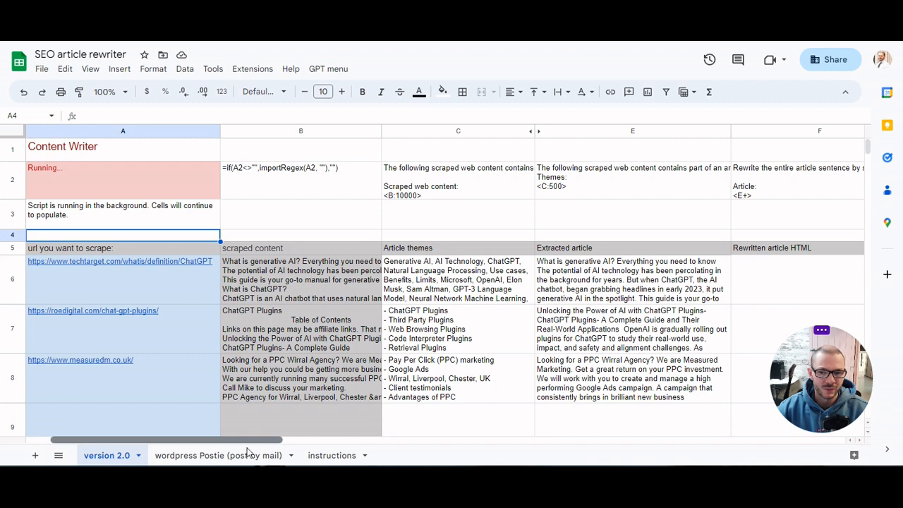
left_click(331, 456)
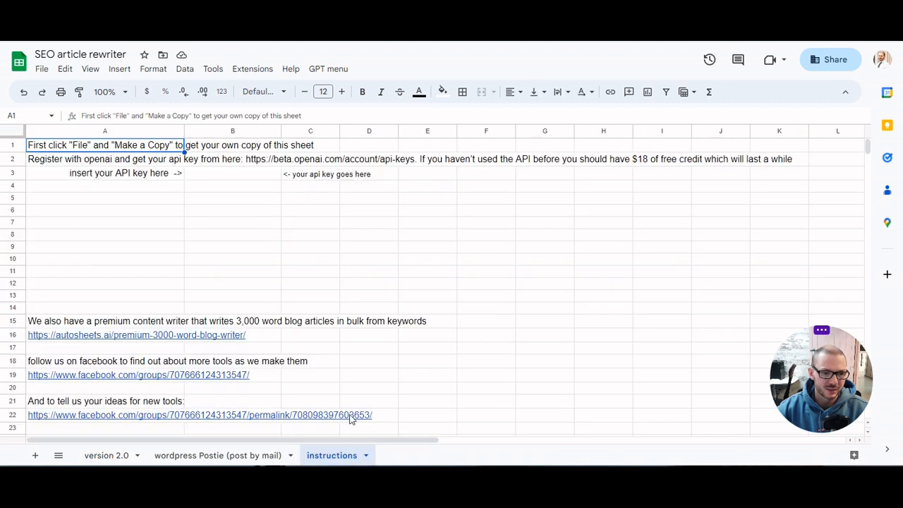
mouse_move(48, 63)
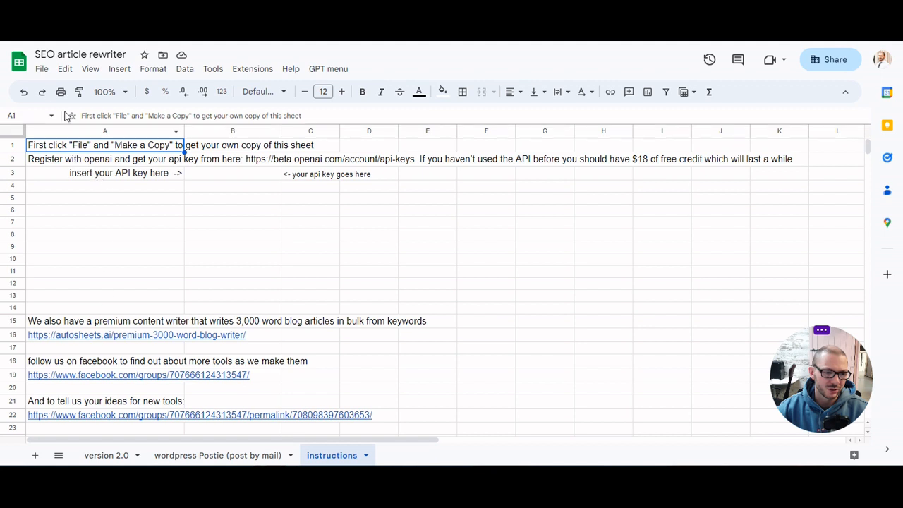
left_click(42, 68)
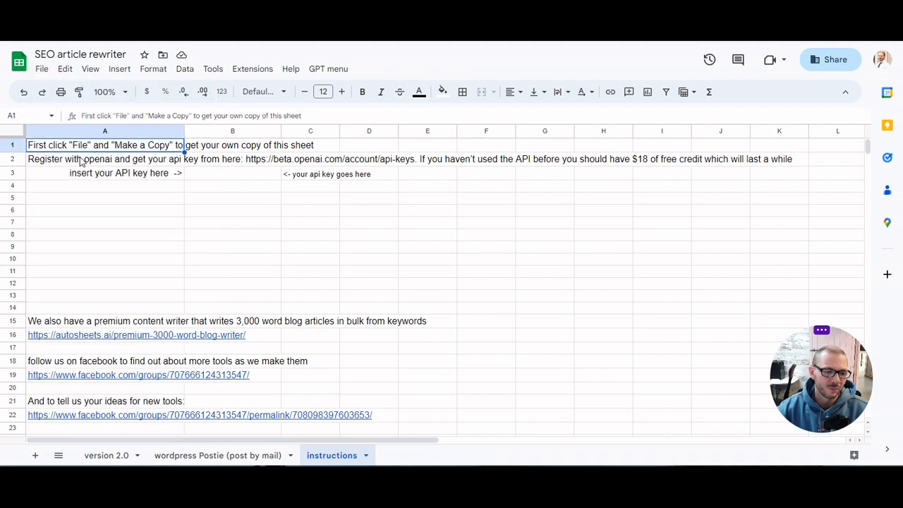
left_click(105, 158)
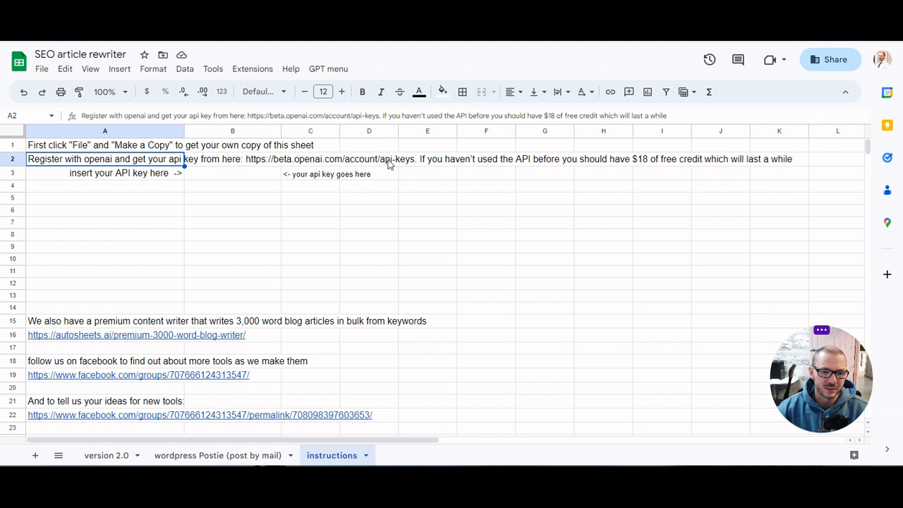
mouse_move(153, 198)
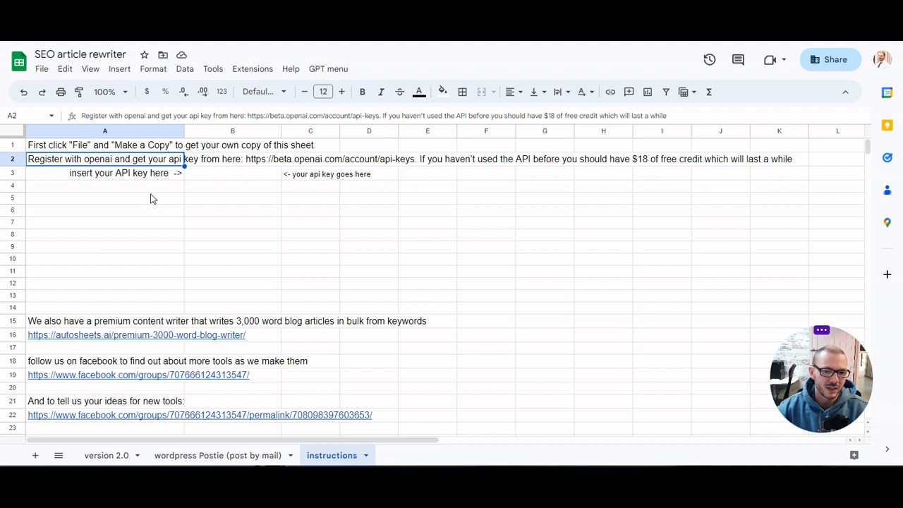
mouse_move(211, 180)
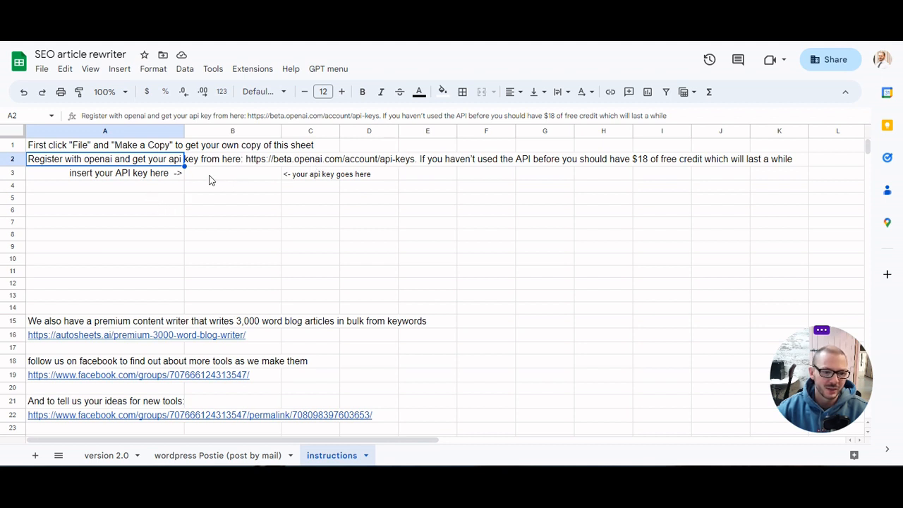
mouse_move(236, 216)
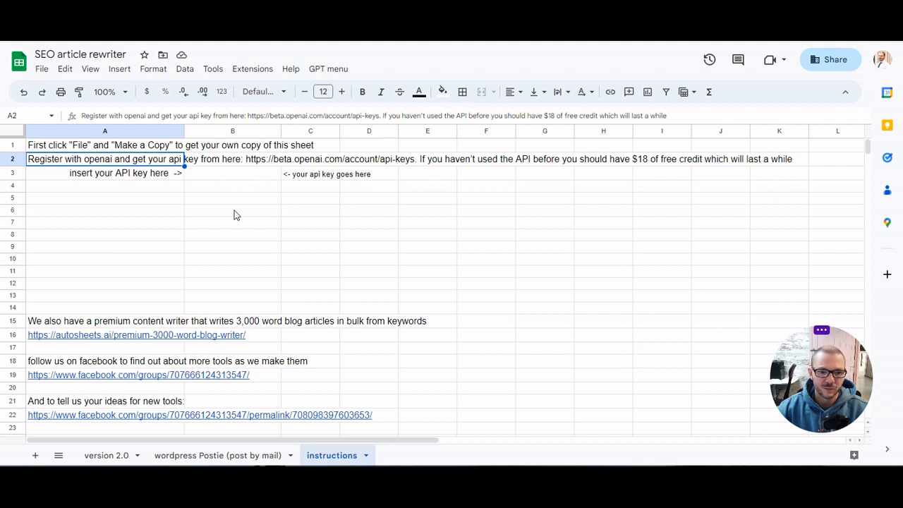
left_click(104, 197)
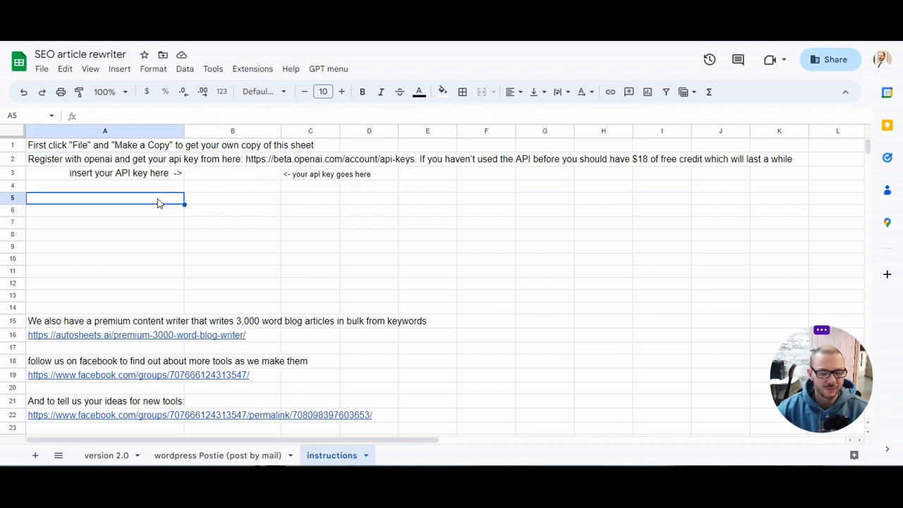
mouse_move(439, 171)
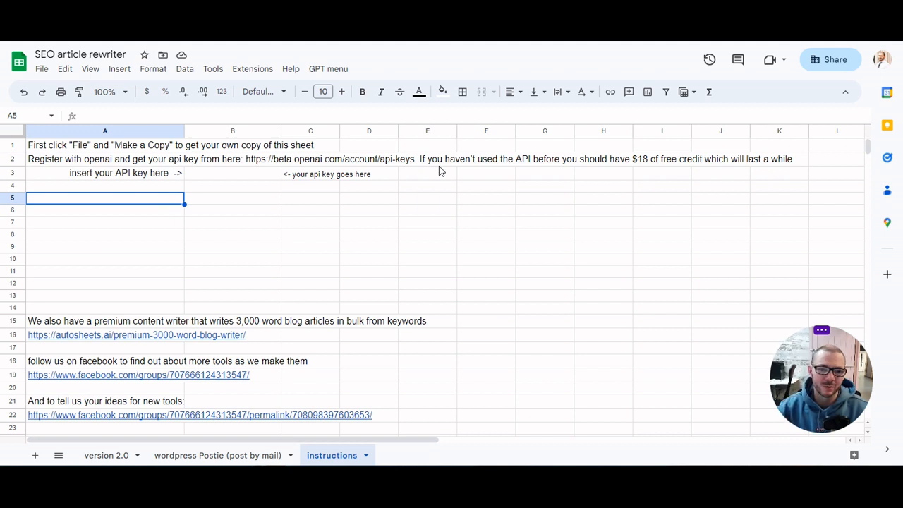
mouse_move(388, 209)
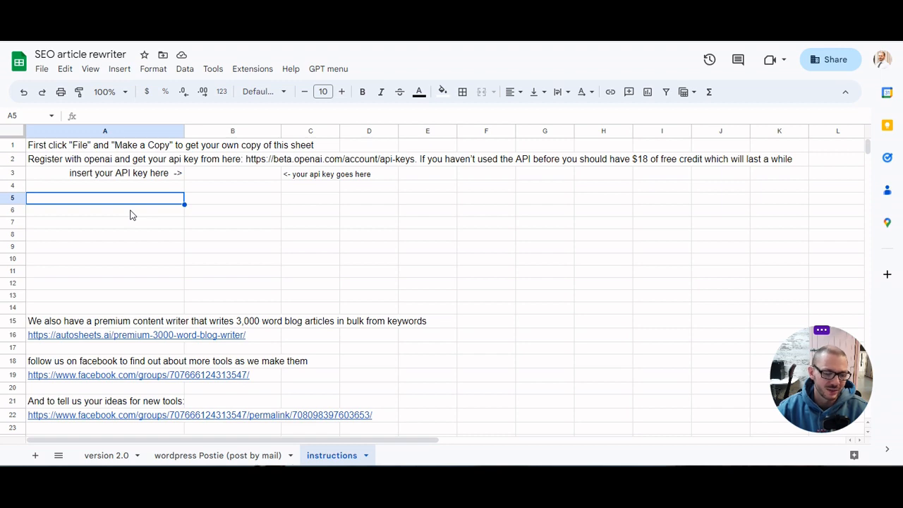
Scroll version 2.0 back to column A, then return to the wordpress Postie sheet.
left_click(107, 455)
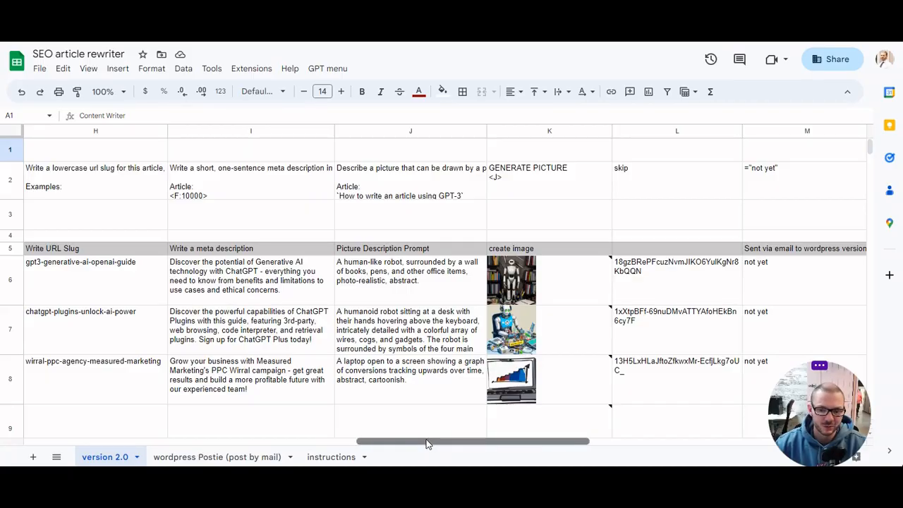
left_click_drag(427, 442, 409, 442)
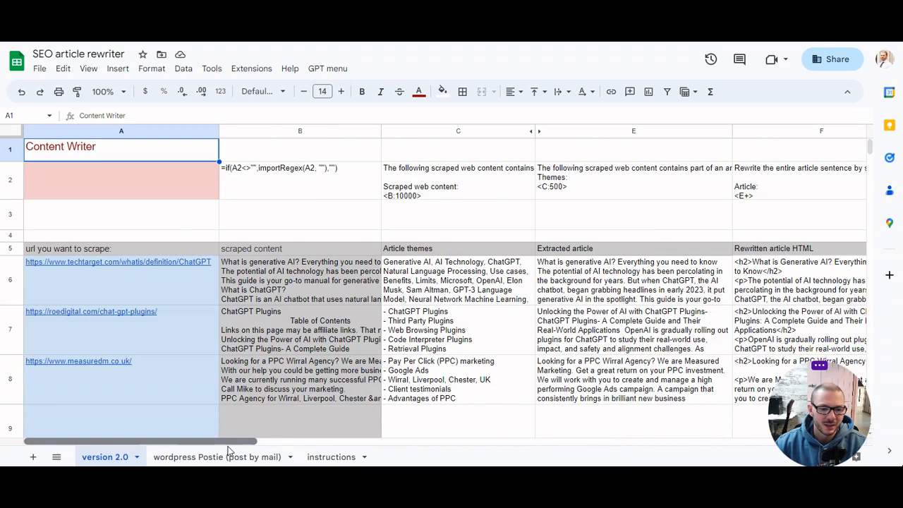
left_click(218, 457)
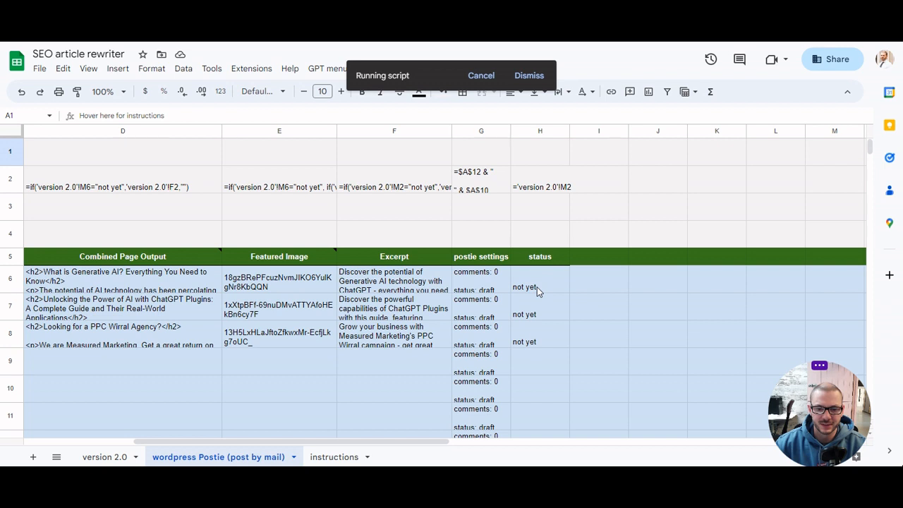
mouse_move(539, 309)
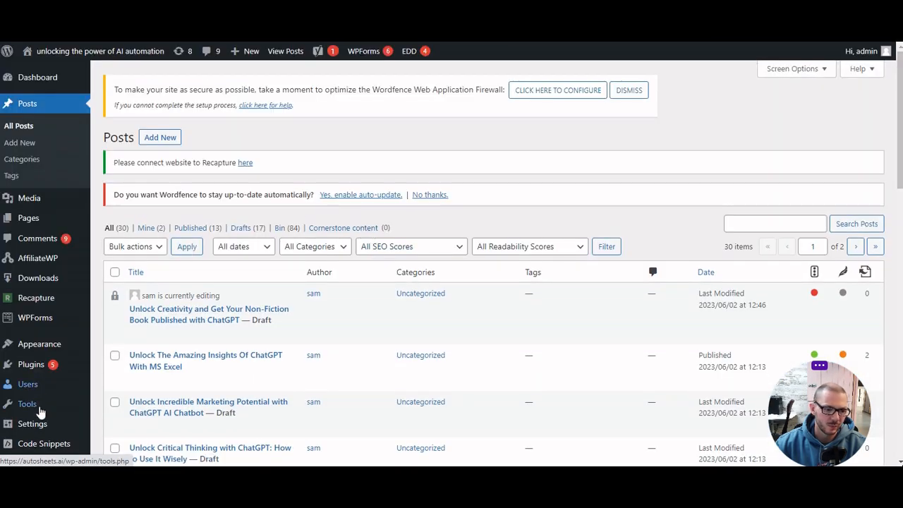
View the Postie plugin settings, then return to All Posts showing three new drafts.
scroll("down", 3)
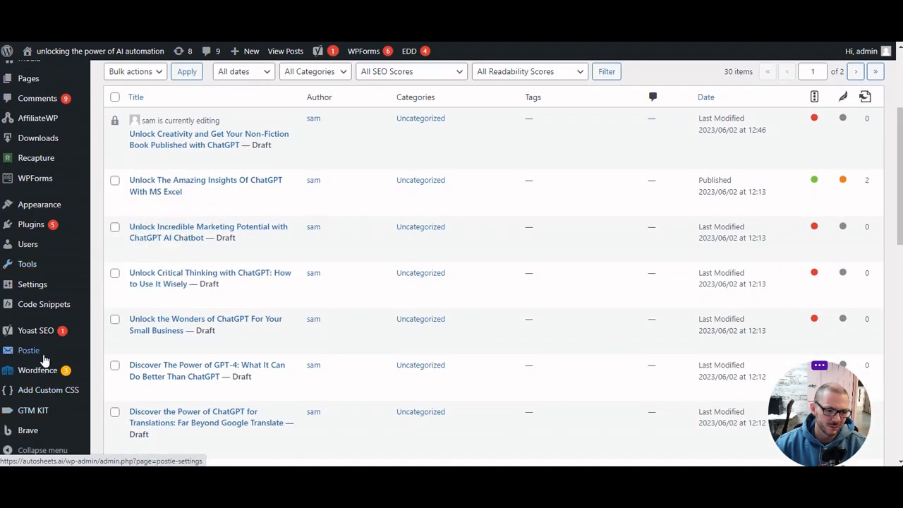
left_click(29, 350)
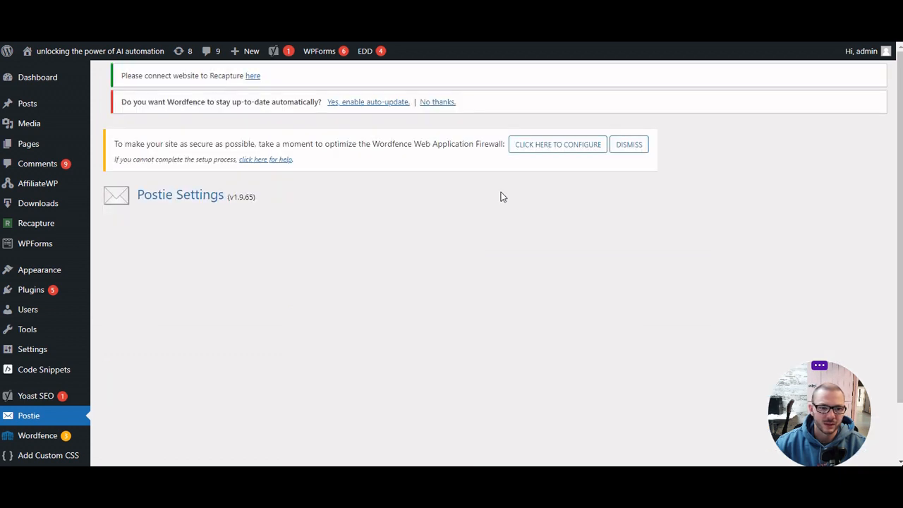
mouse_move(220, 240)
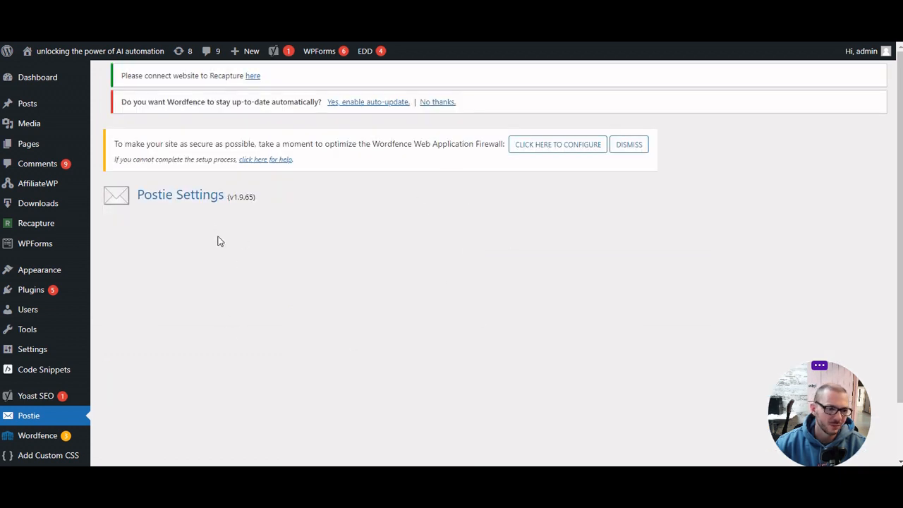
mouse_move(27, 103)
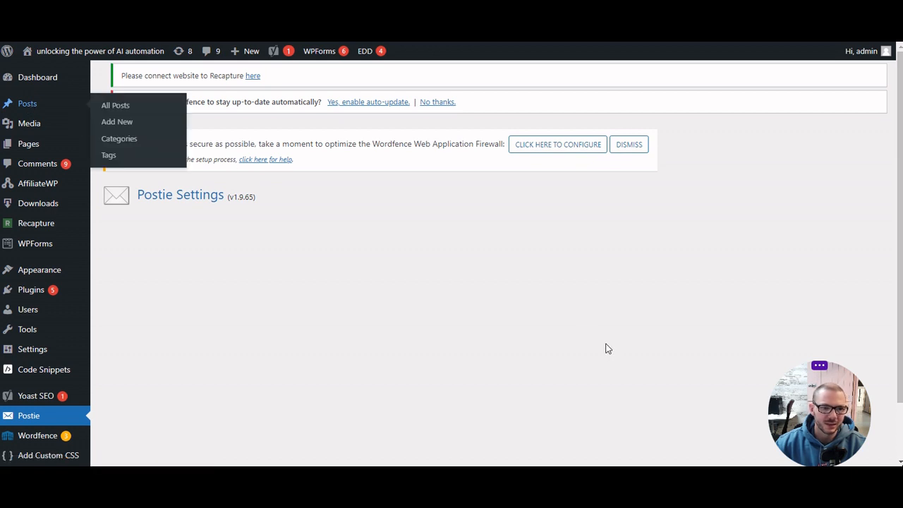
left_click(115, 105)
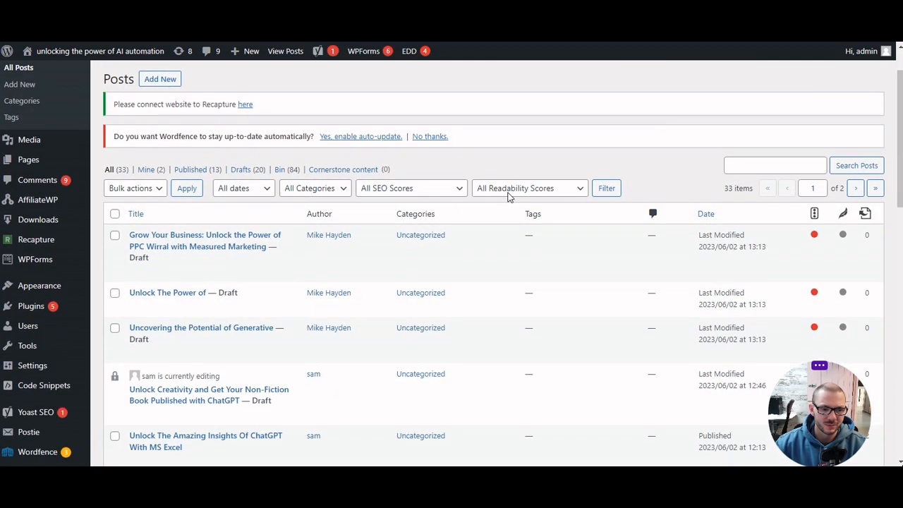
Open the 'Grow Your Business…' draft, read its text and chart, and preview it in a new tab.
scroll("down", 3)
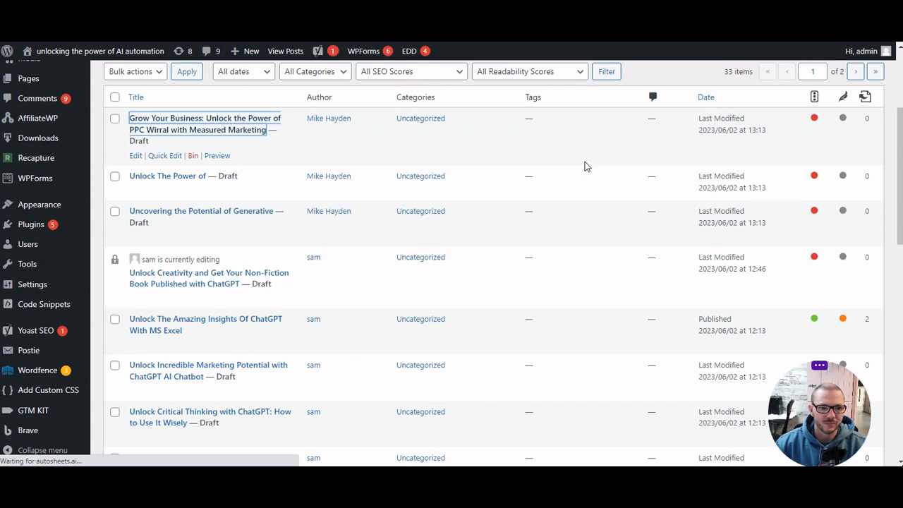
left_click(205, 123)
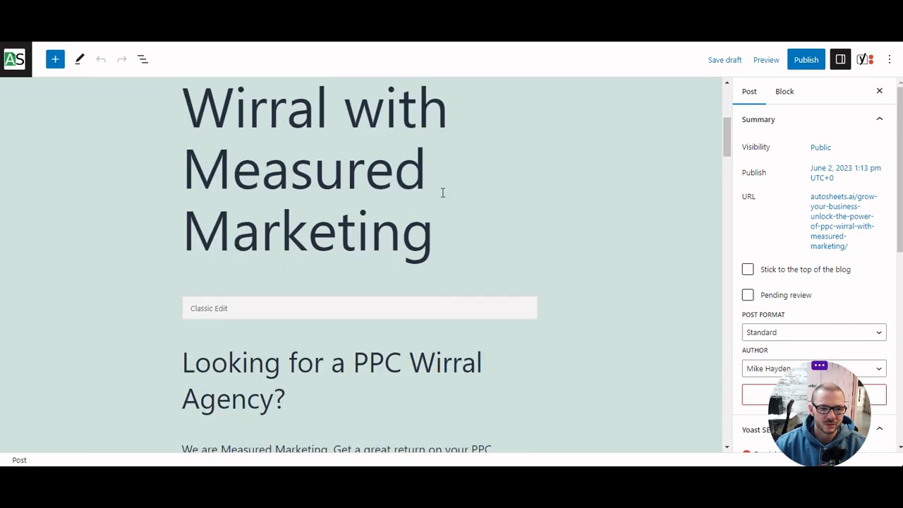
scroll("down", 3)
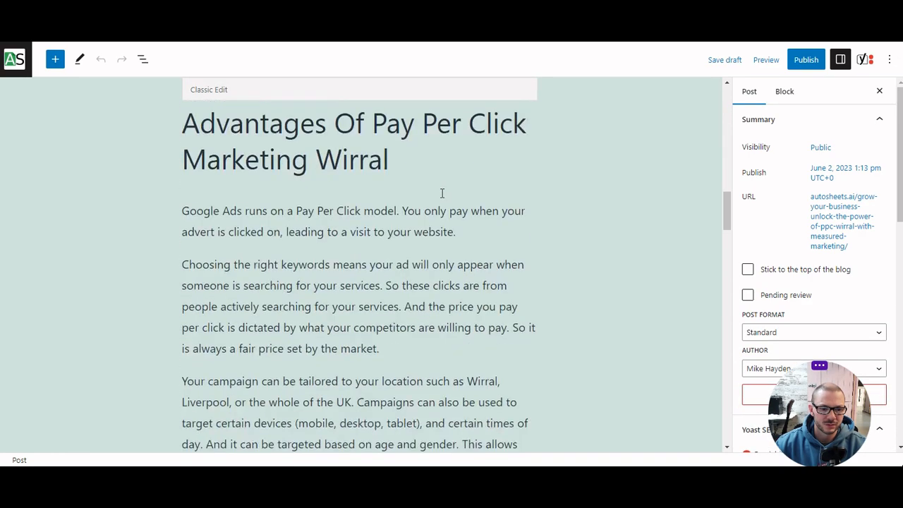
scroll("down", 3)
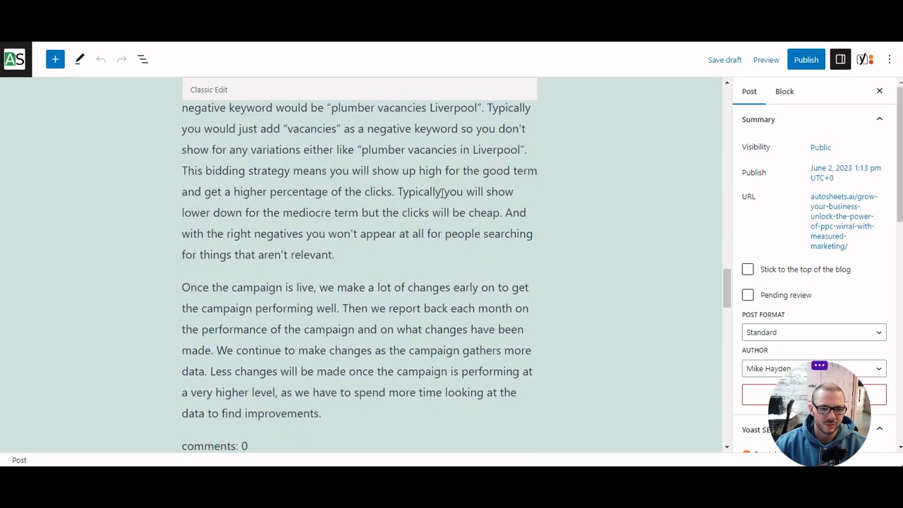
scroll("down", 3)
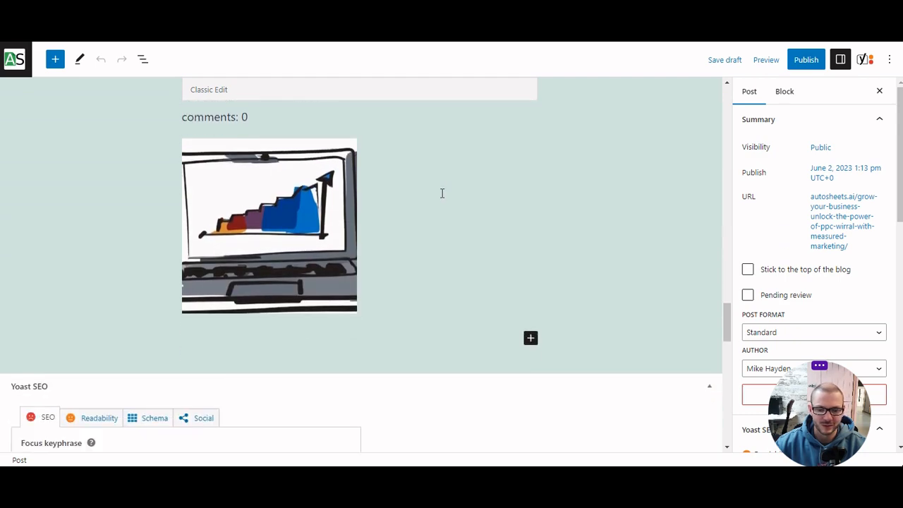
scroll("down", 3)
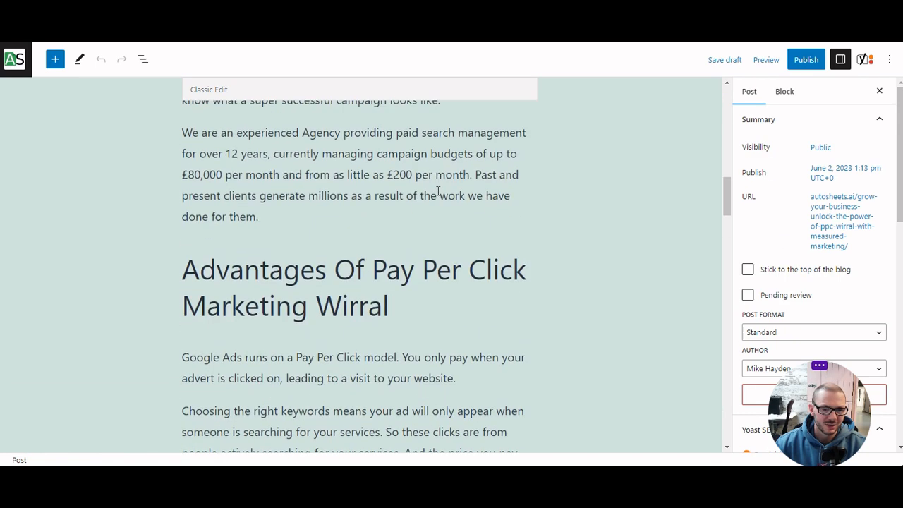
left_click(766, 60)
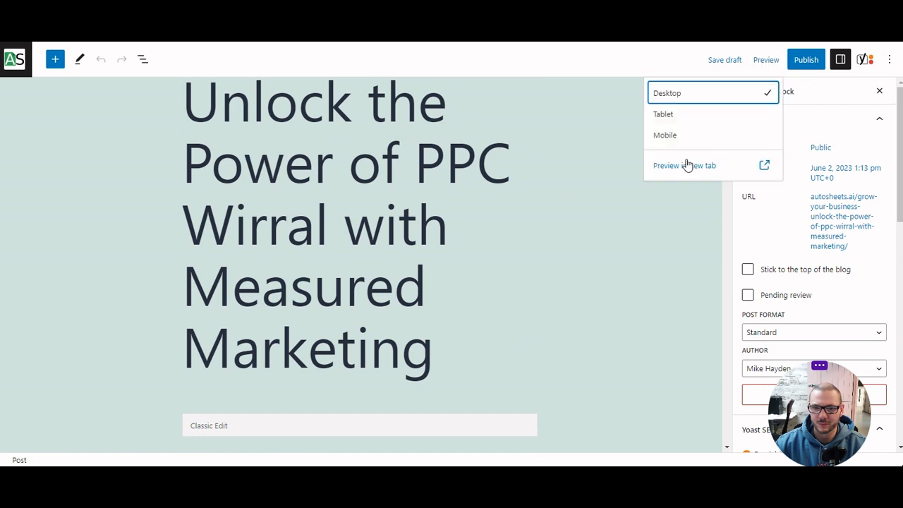
left_click(666, 165)
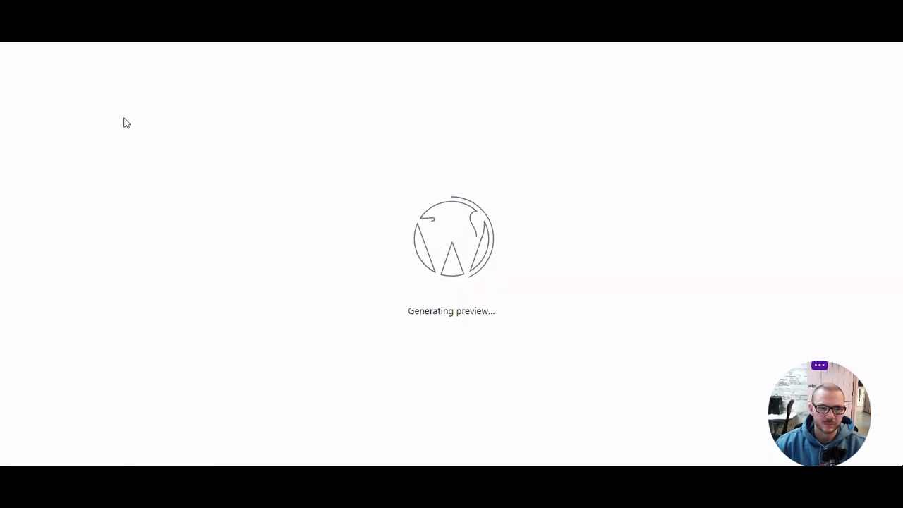
mouse_move(434, 149)
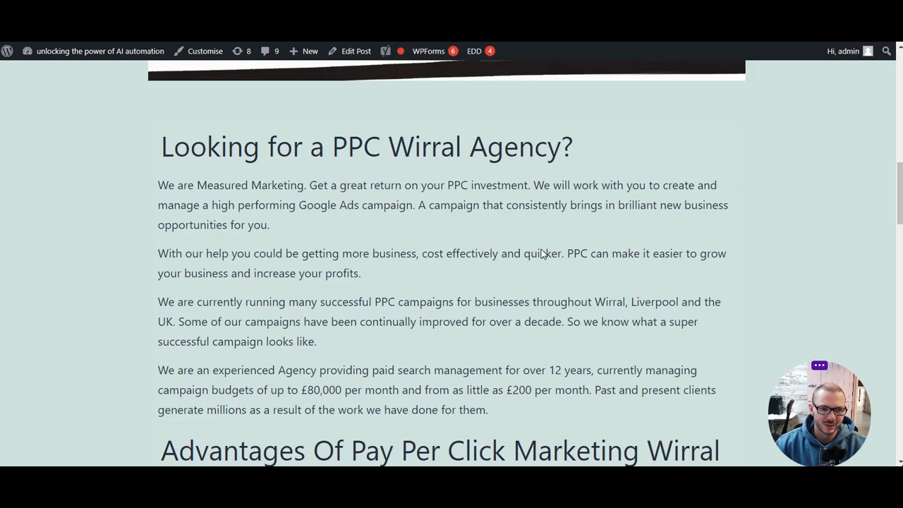
Scroll through the PPC Wirral draft preview showing its title, chart image and article sections.
scroll("down", 3)
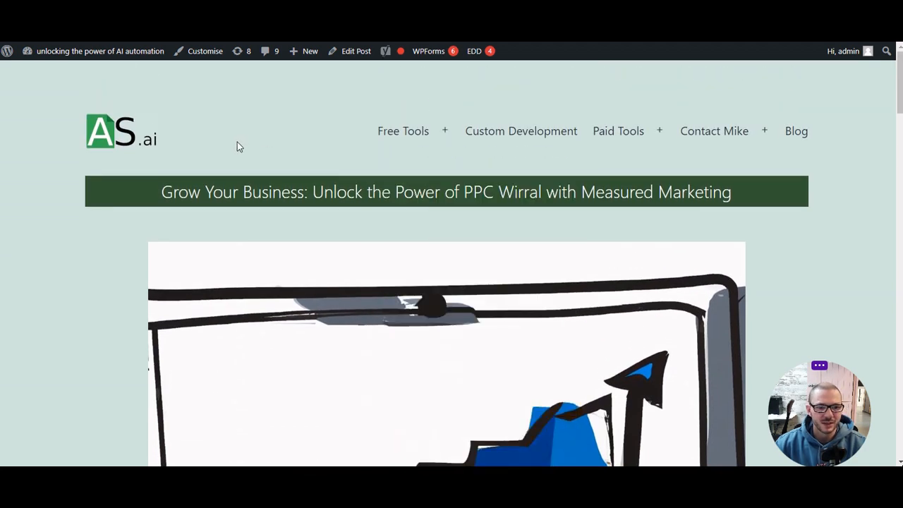
mouse_move(194, 146)
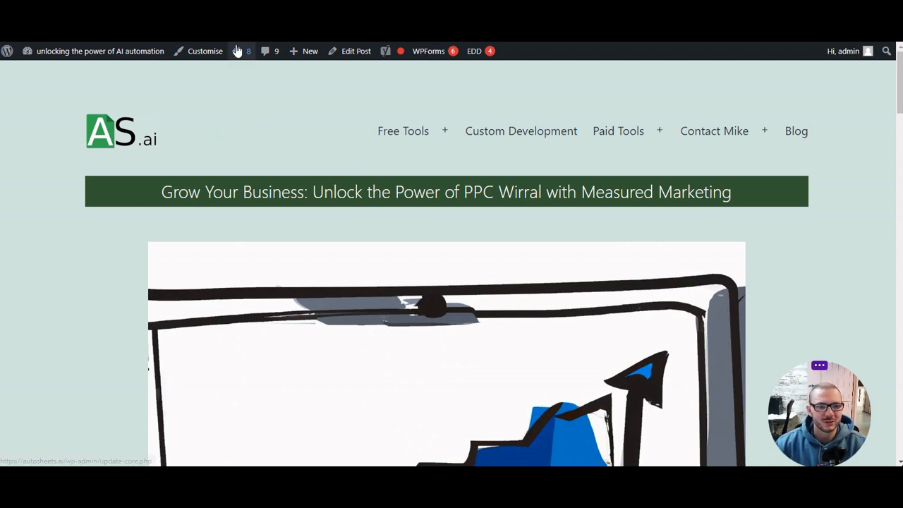
mouse_move(81, 335)
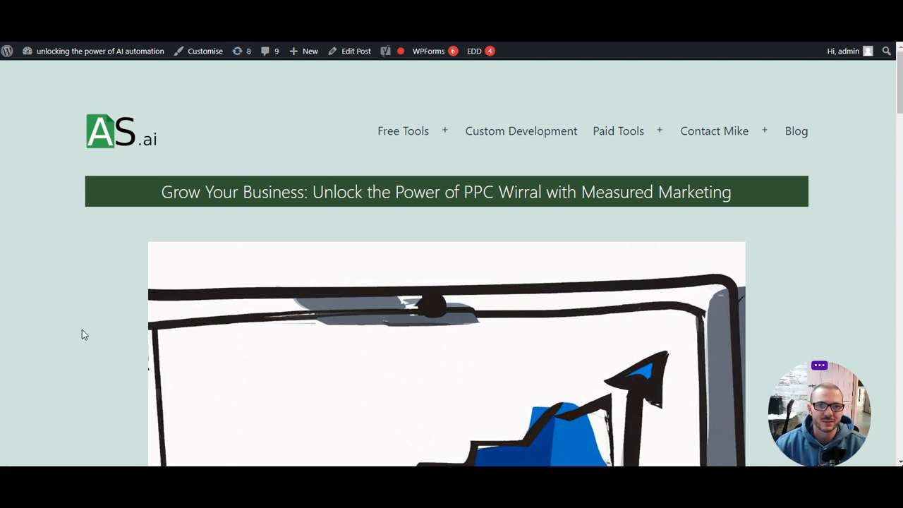